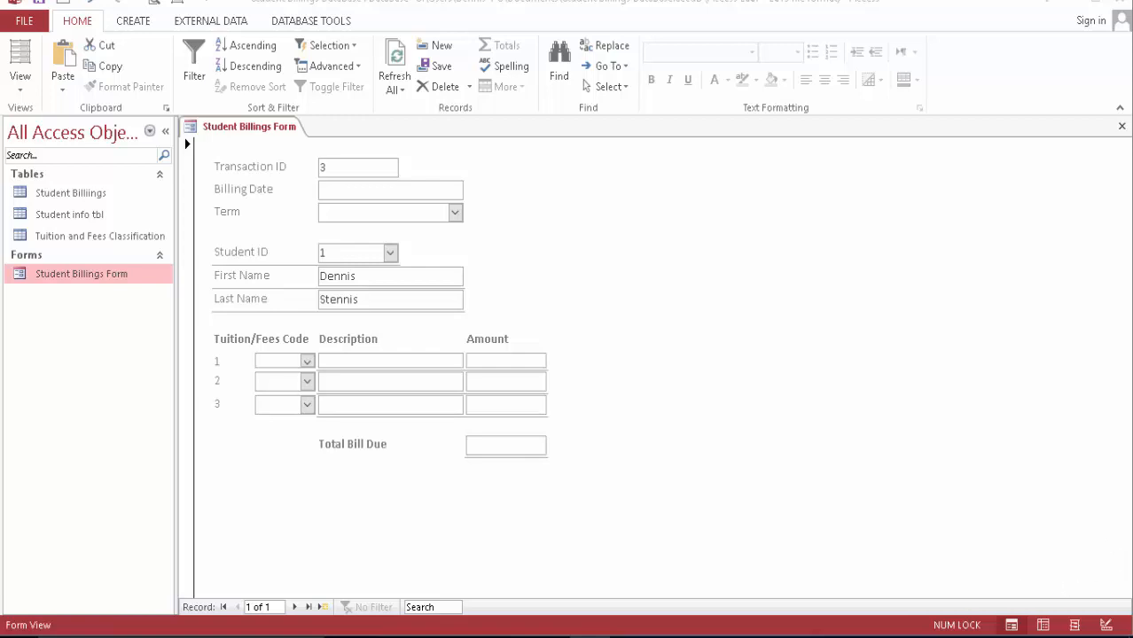
mouse_move(603, 405)
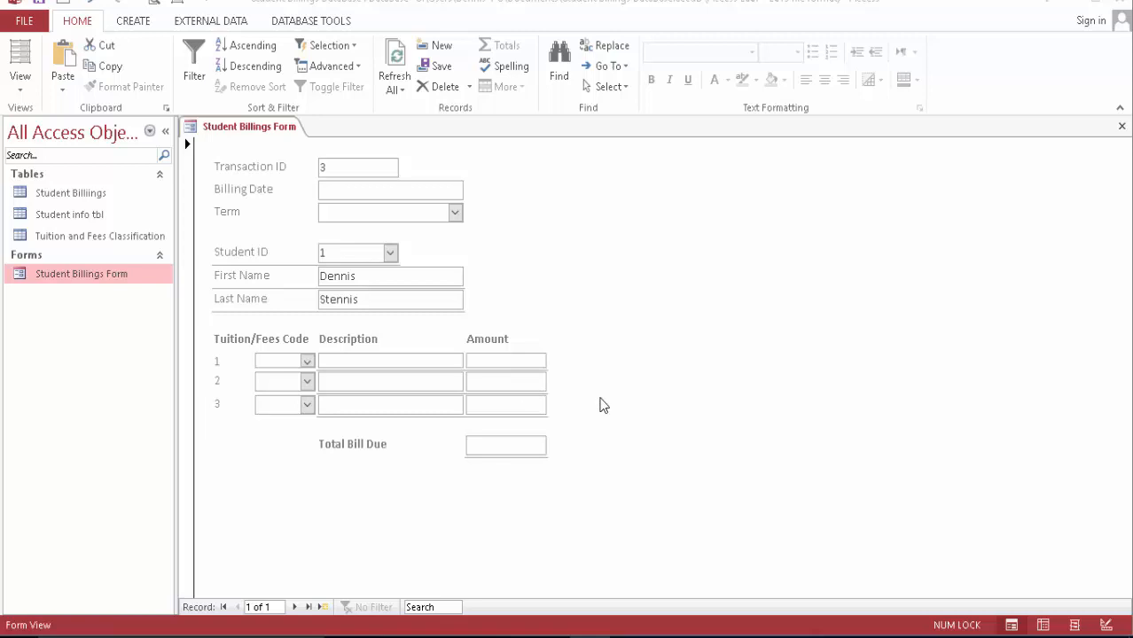
mouse_move(568, 400)
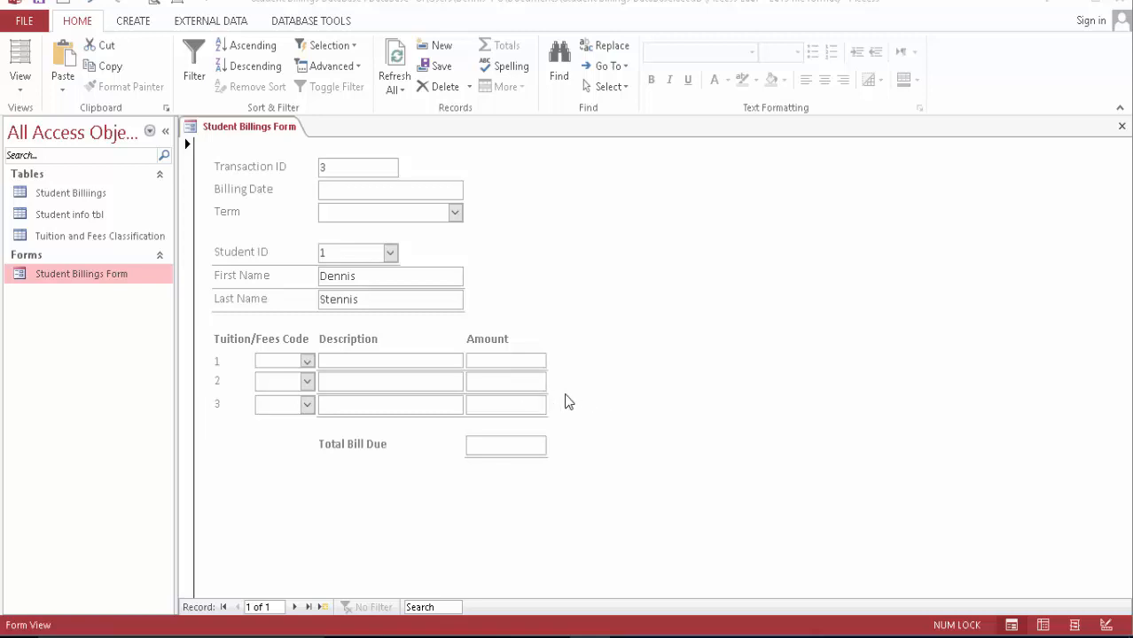
mouse_move(584, 376)
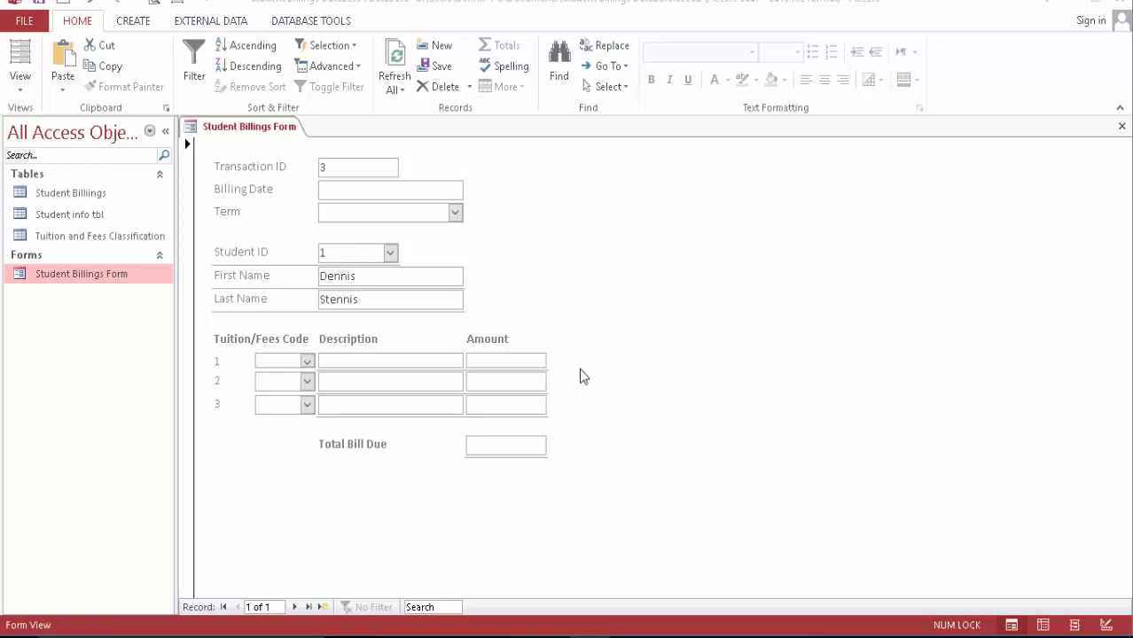
mouse_move(217, 326)
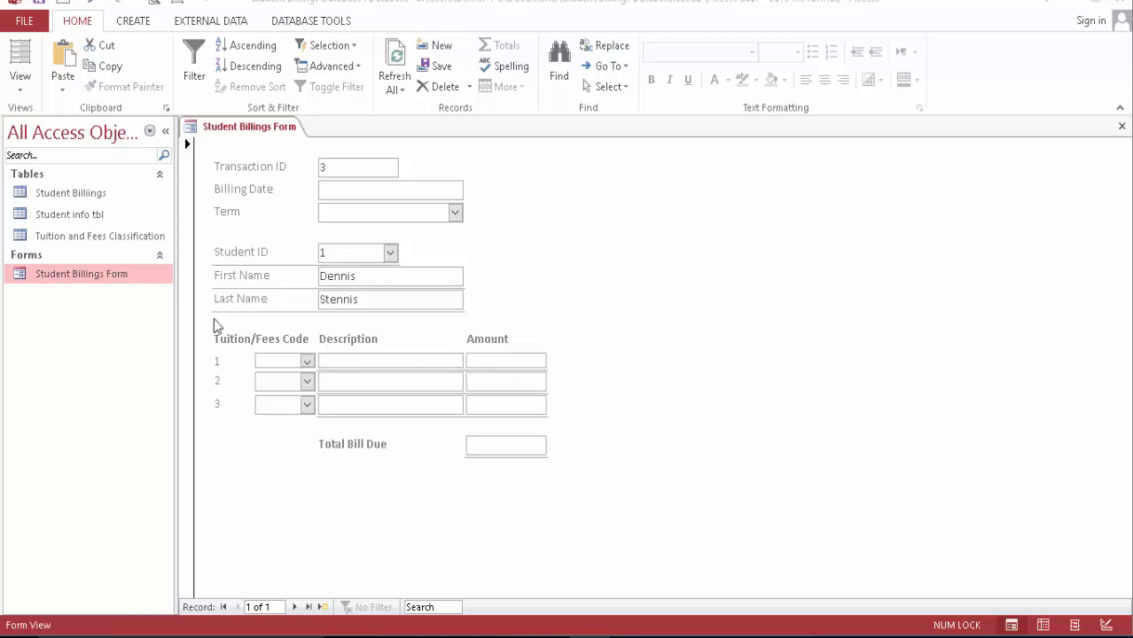
mouse_move(127, 218)
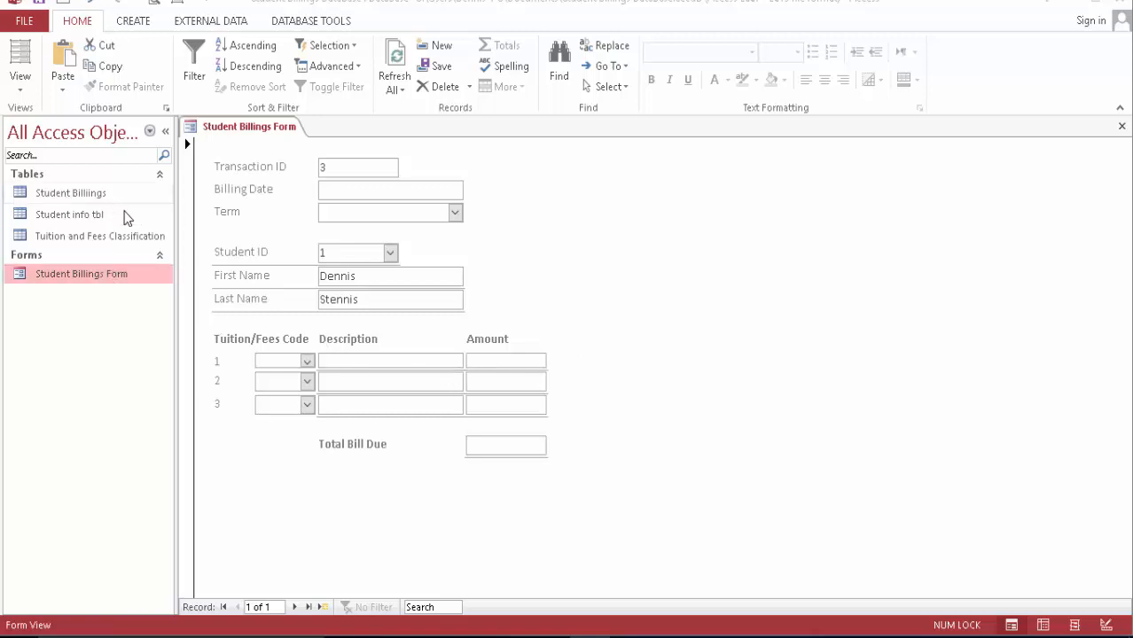
mouse_move(174, 343)
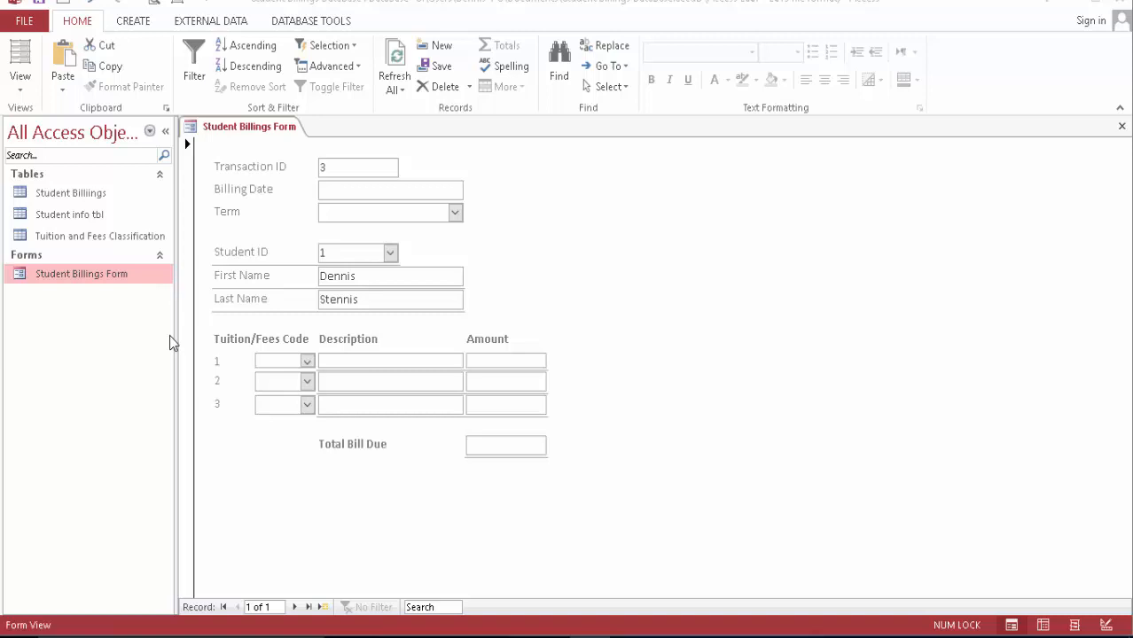
mouse_move(284, 346)
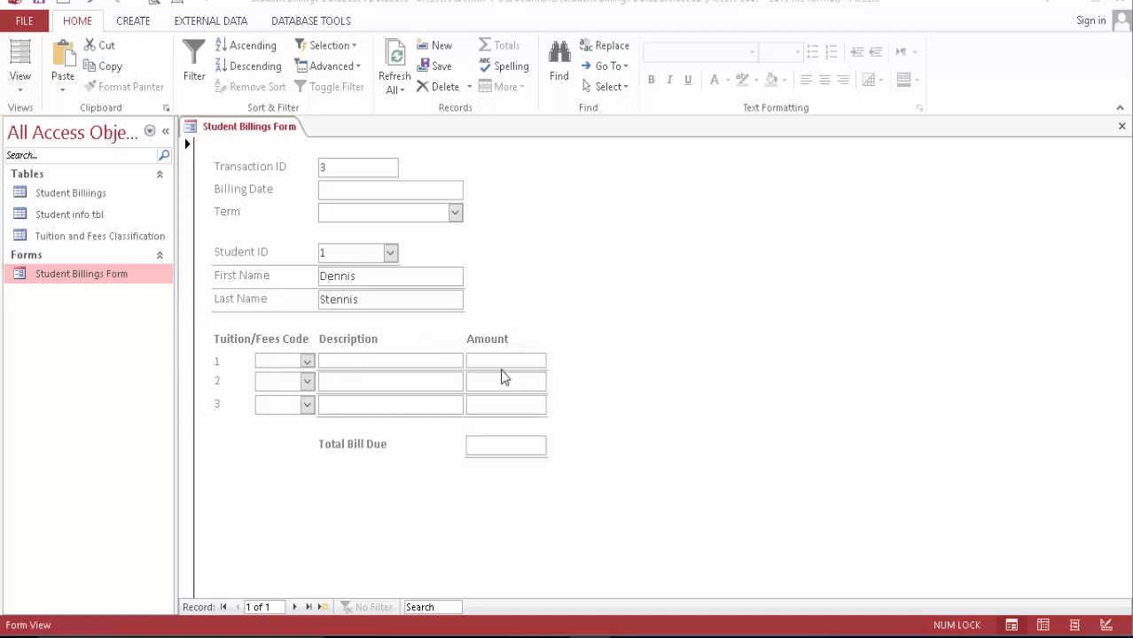
mouse_move(394, 381)
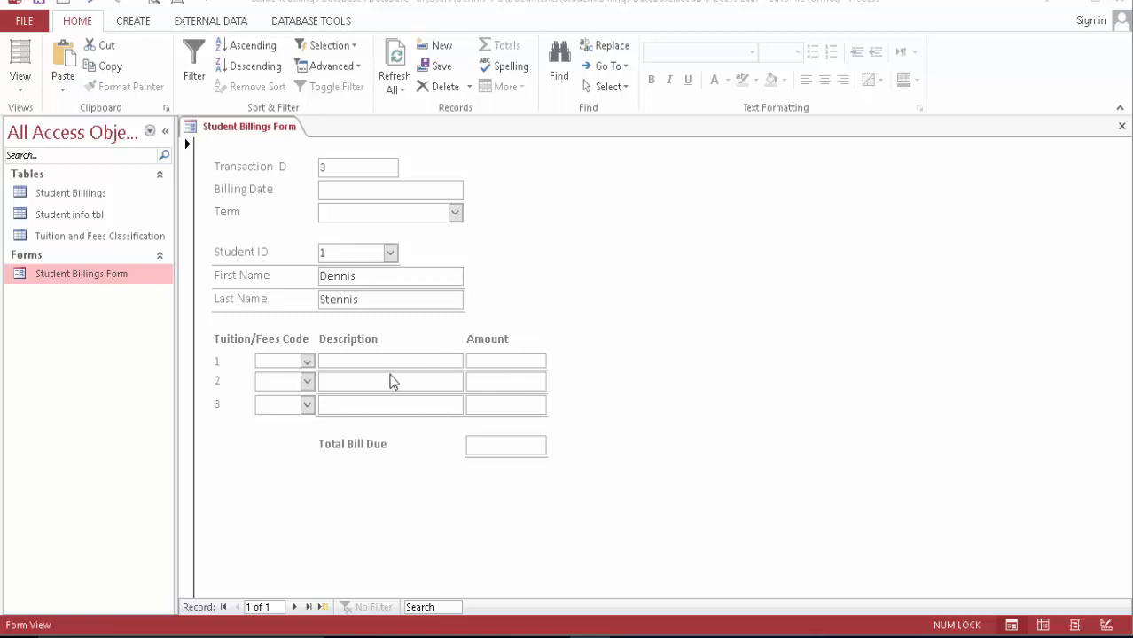
mouse_move(188, 377)
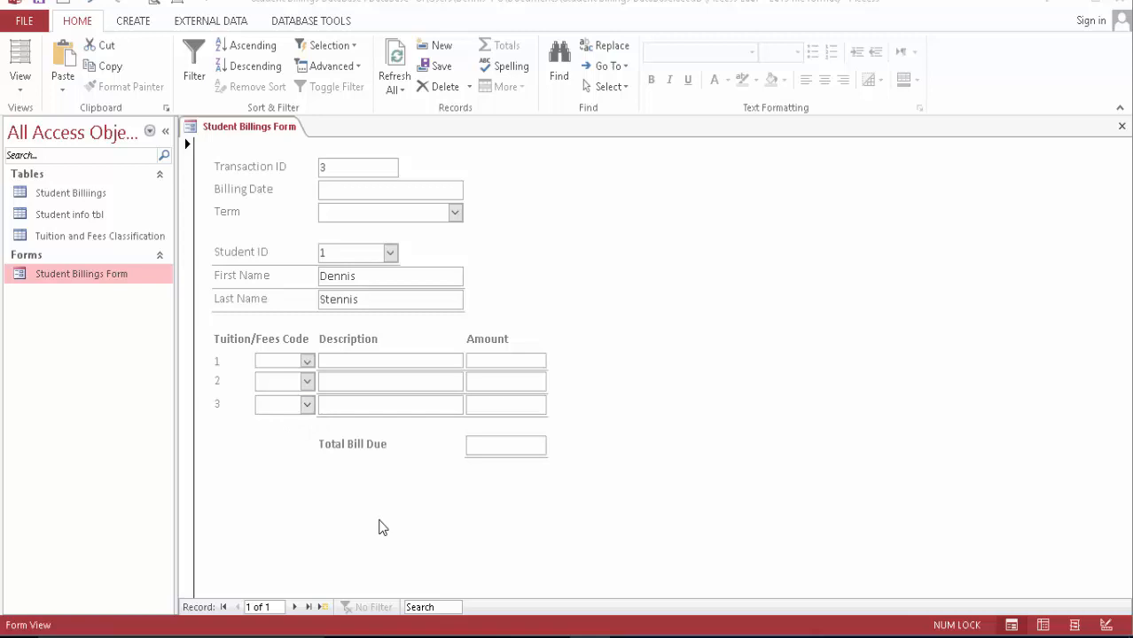
mouse_move(354, 322)
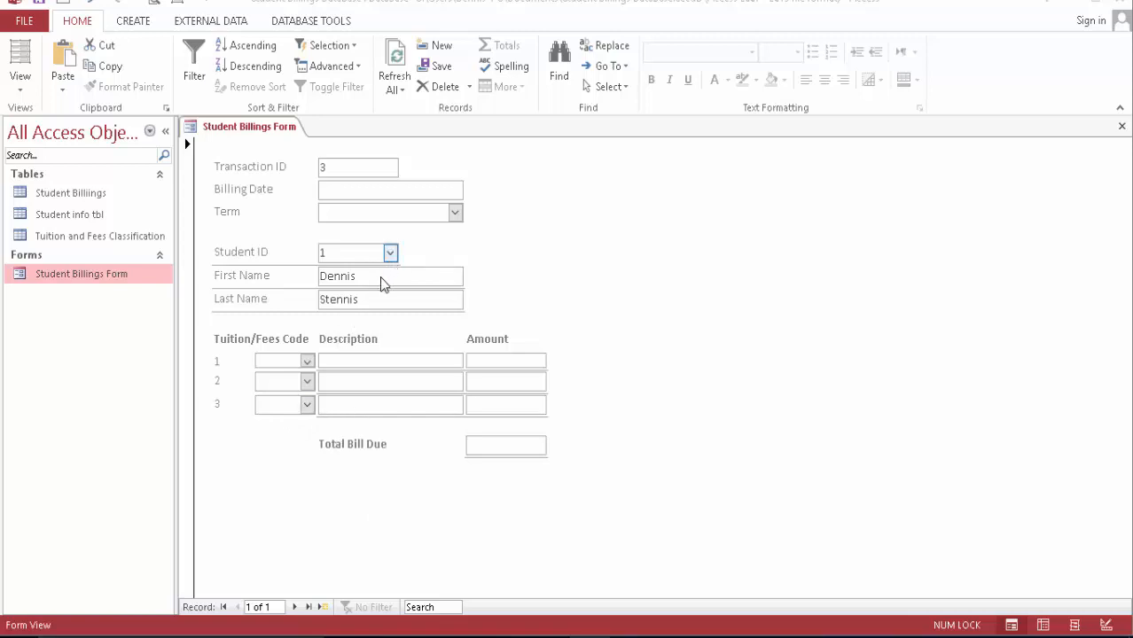
Set the billing form's Student ID to 2 so the name fields look up Eric Doe.
click(390, 253)
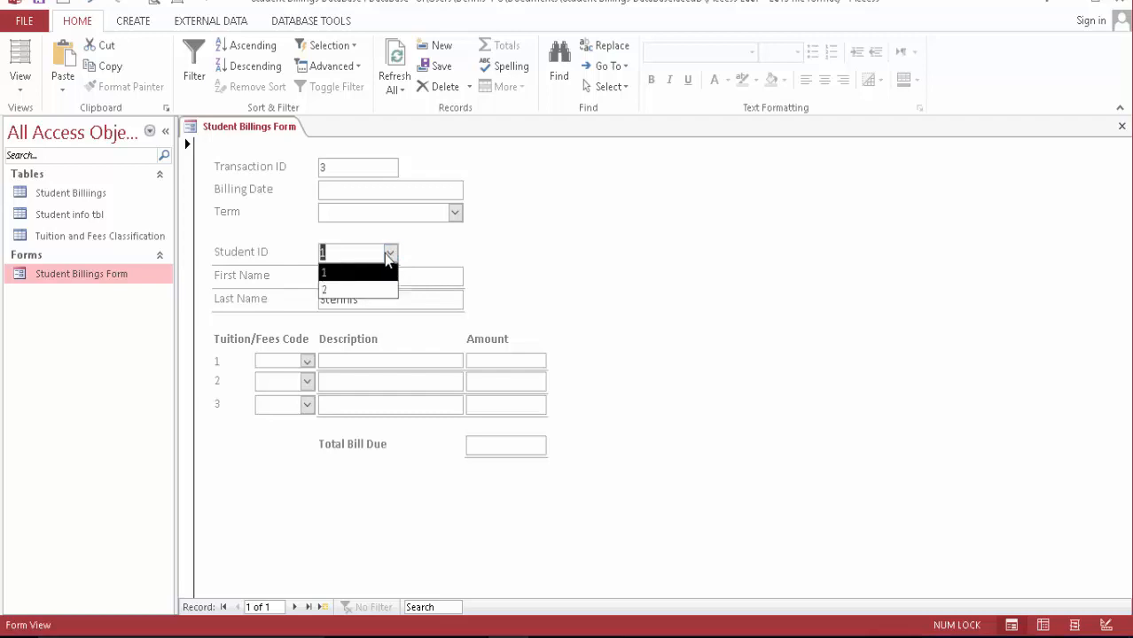
click(324, 289)
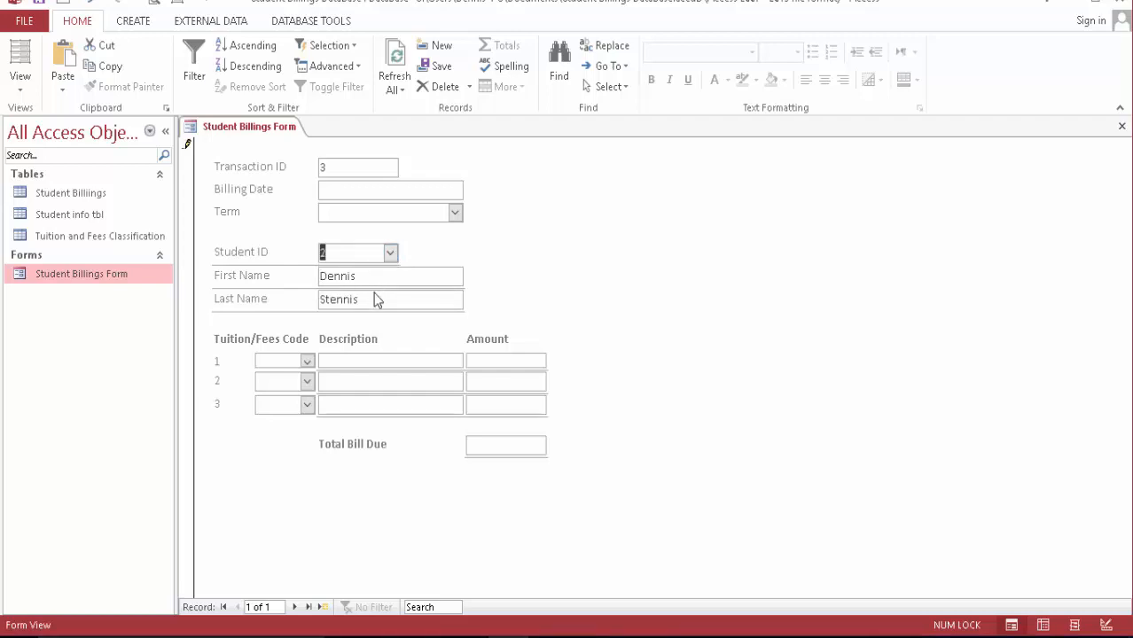
mouse_move(353, 299)
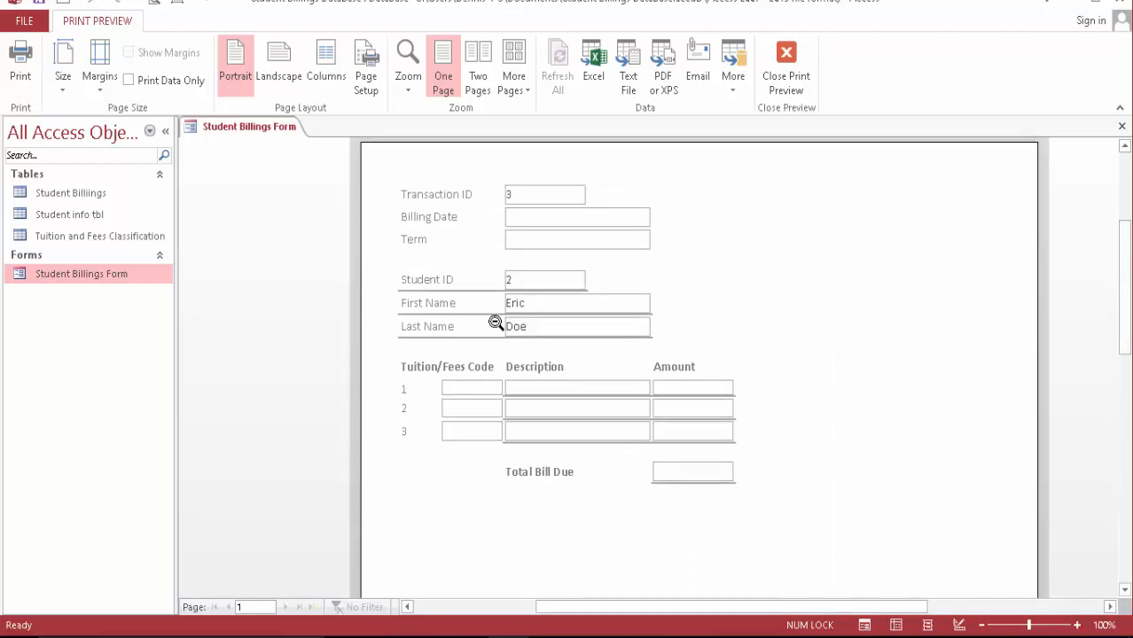
mouse_move(492, 280)
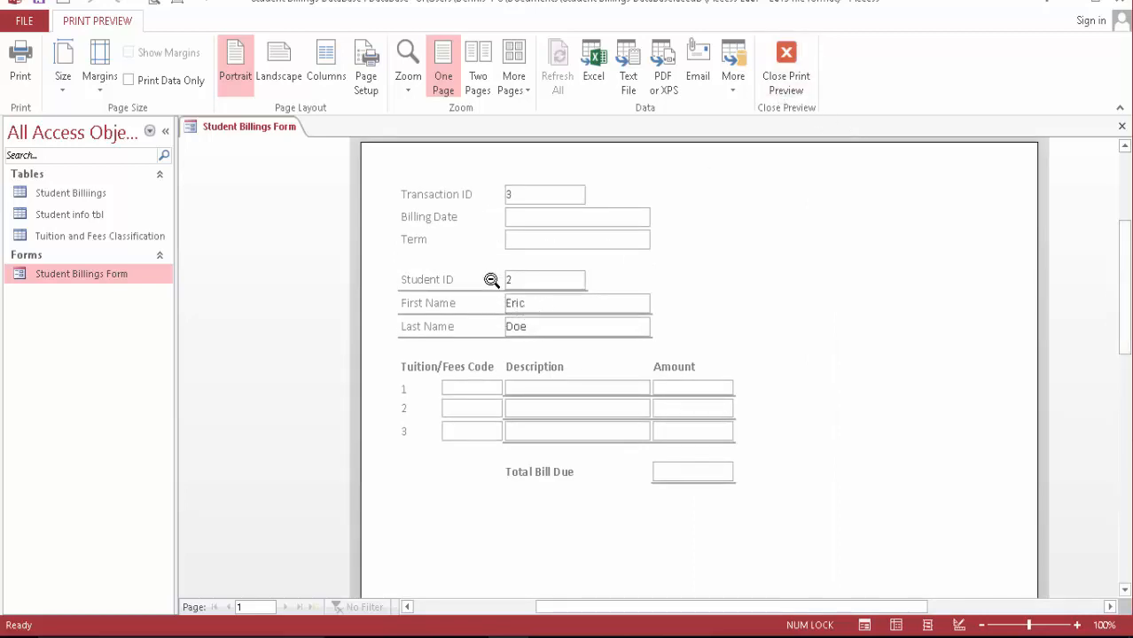
Show the Student info tbl table listing students 1 Dennis Stennis and 2 Eric Doe.
click(69, 214)
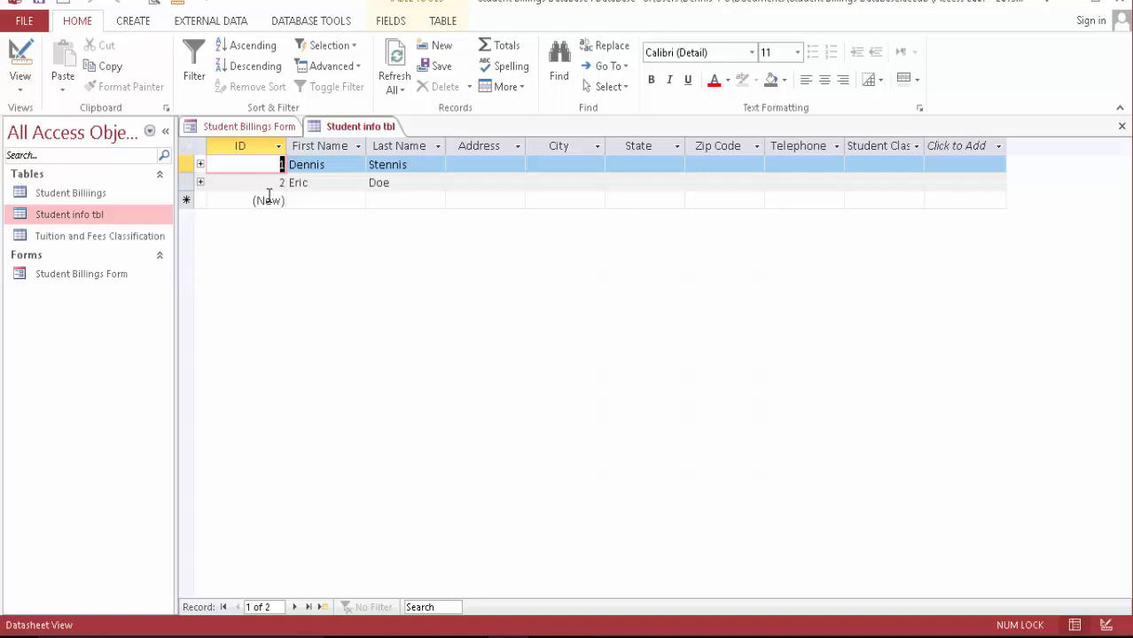
mouse_move(435, 221)
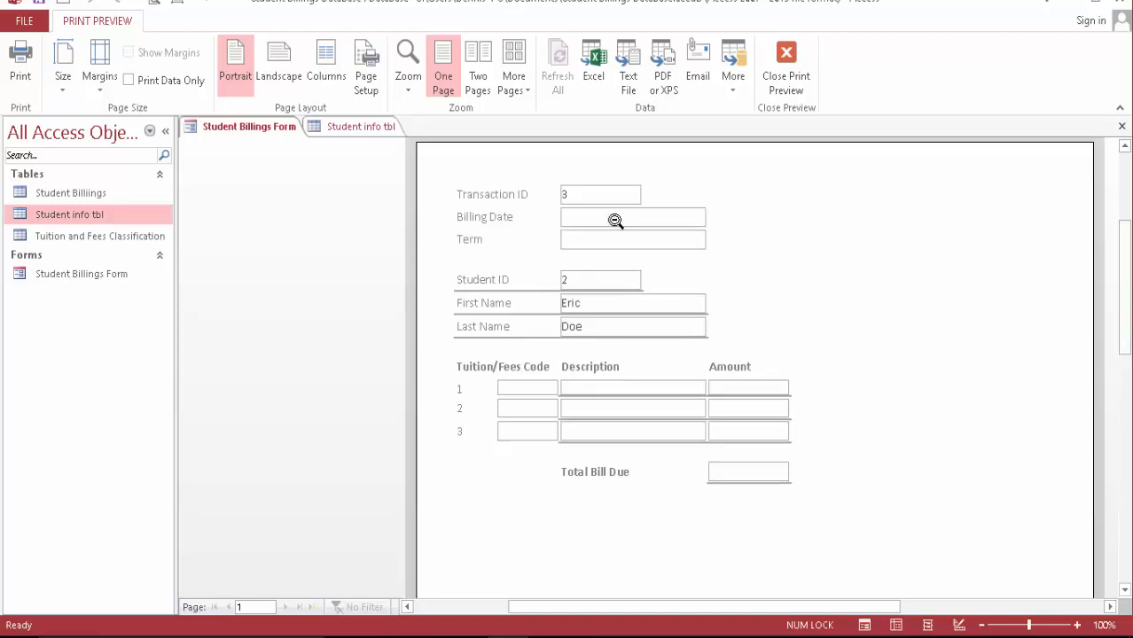
mouse_move(787, 67)
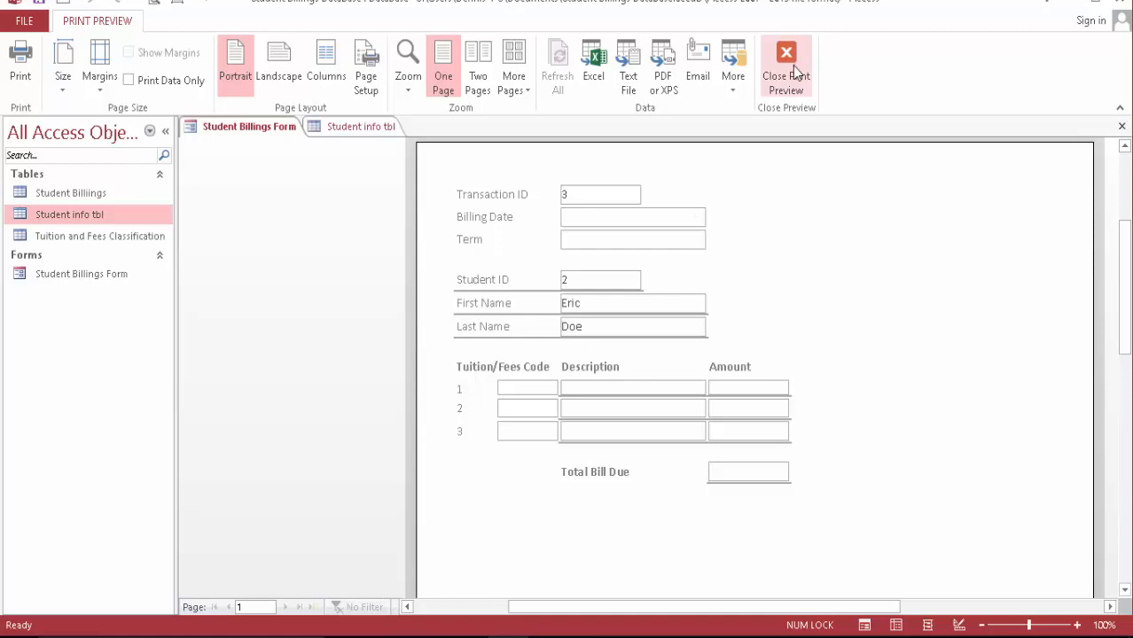
Refresh the form to show Eric Doe and set fee line 1 to code 2, Tuition, $2,000.00.
click(786, 67)
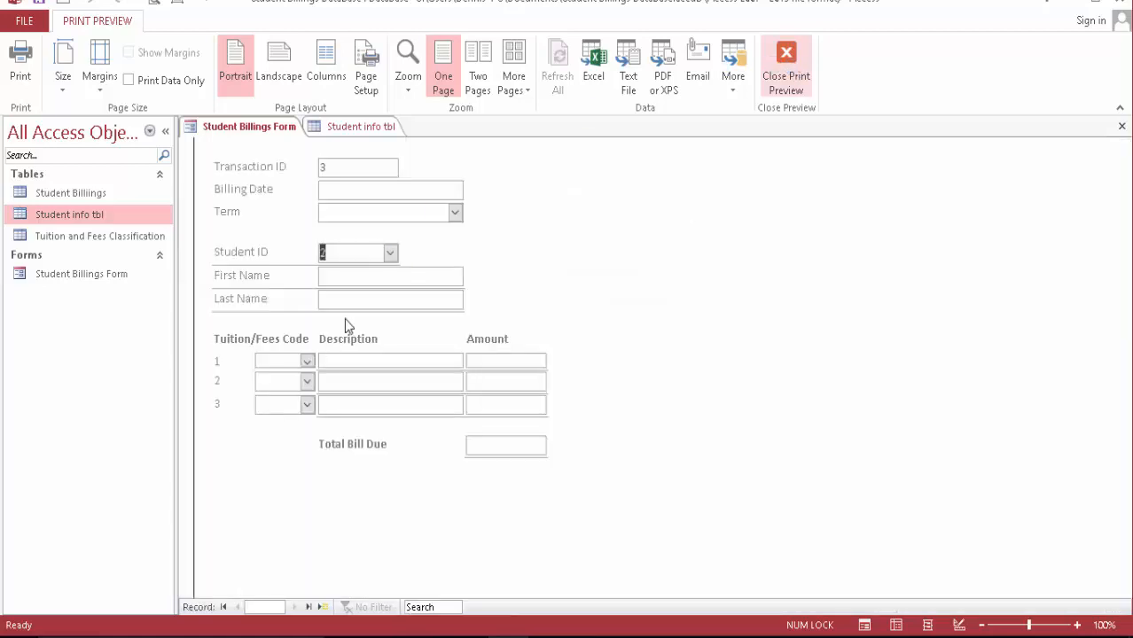
click(786, 67)
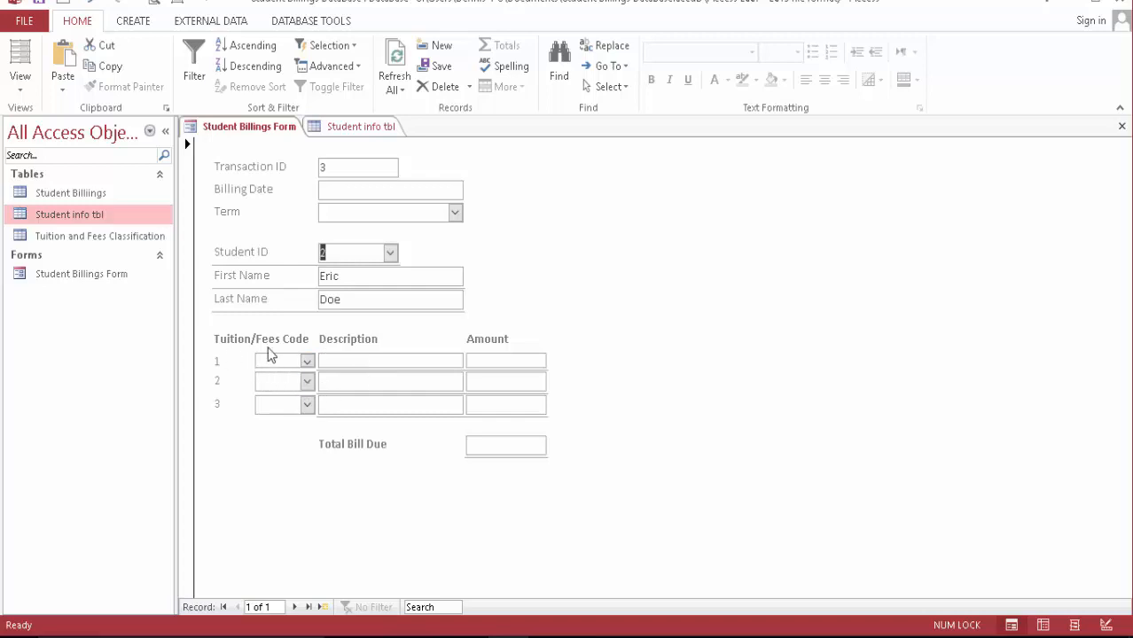
click(307, 360)
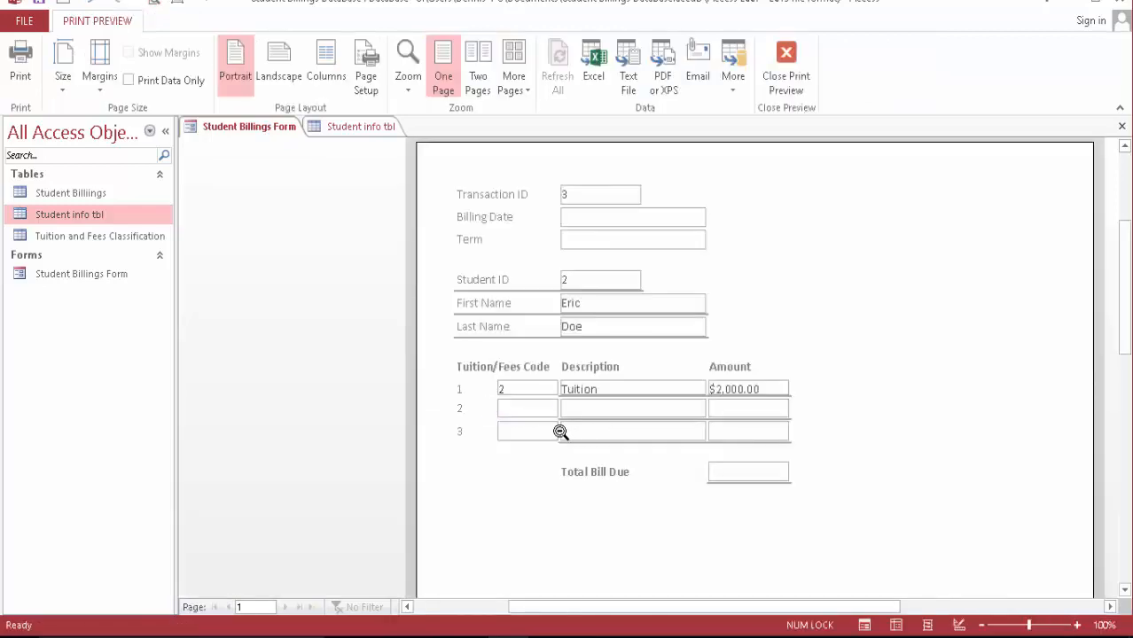
scroll(down, 3)
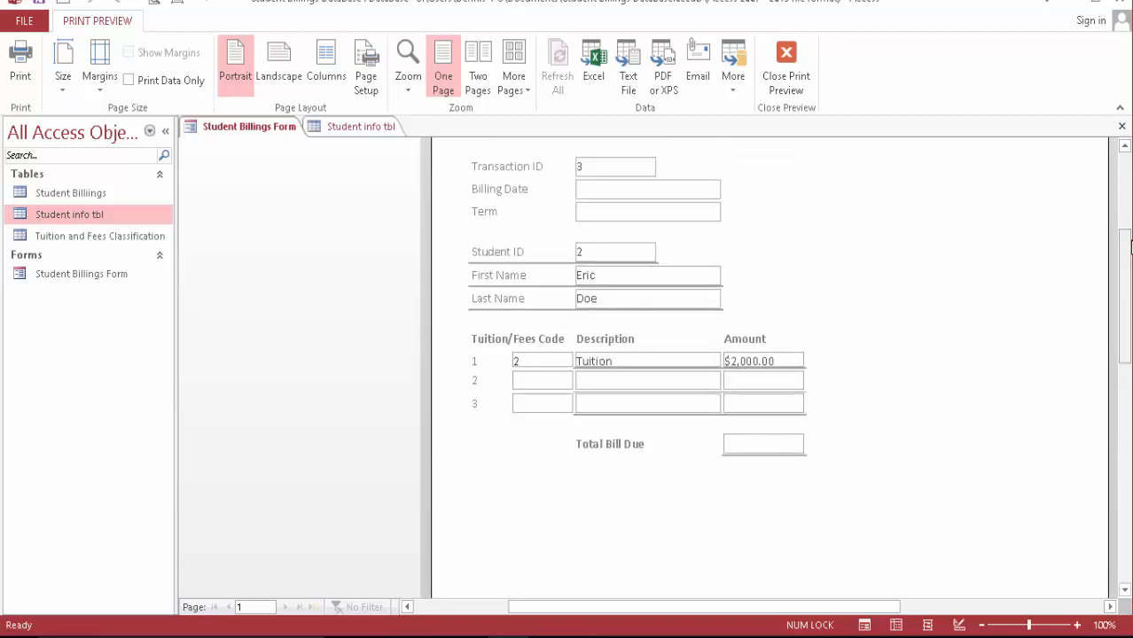
mouse_move(660, 375)
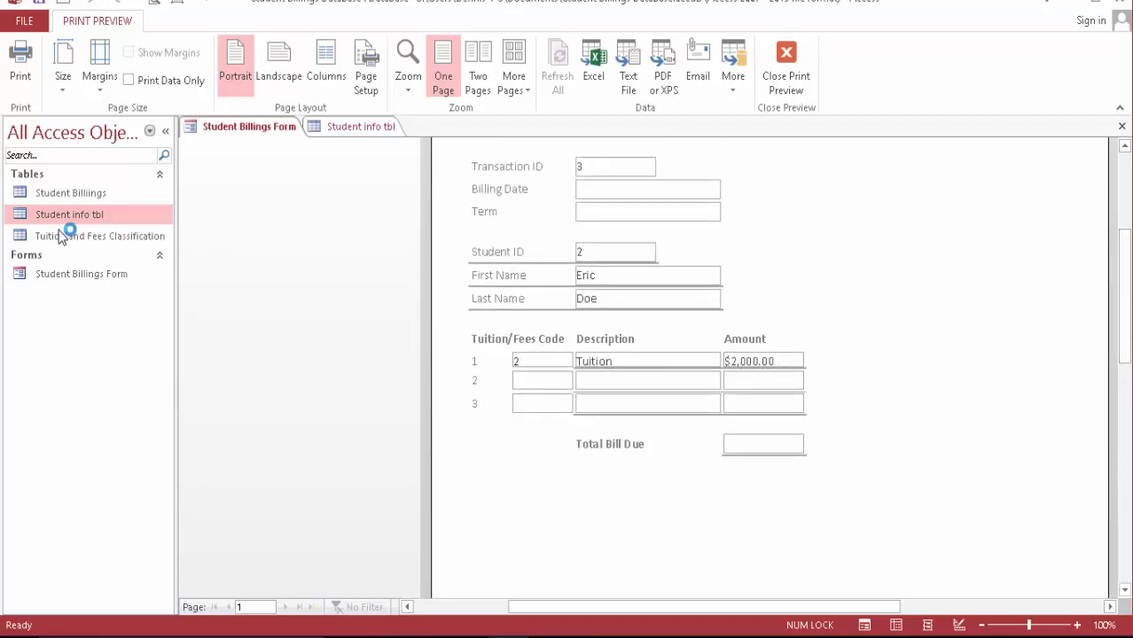
mouse_move(100, 236)
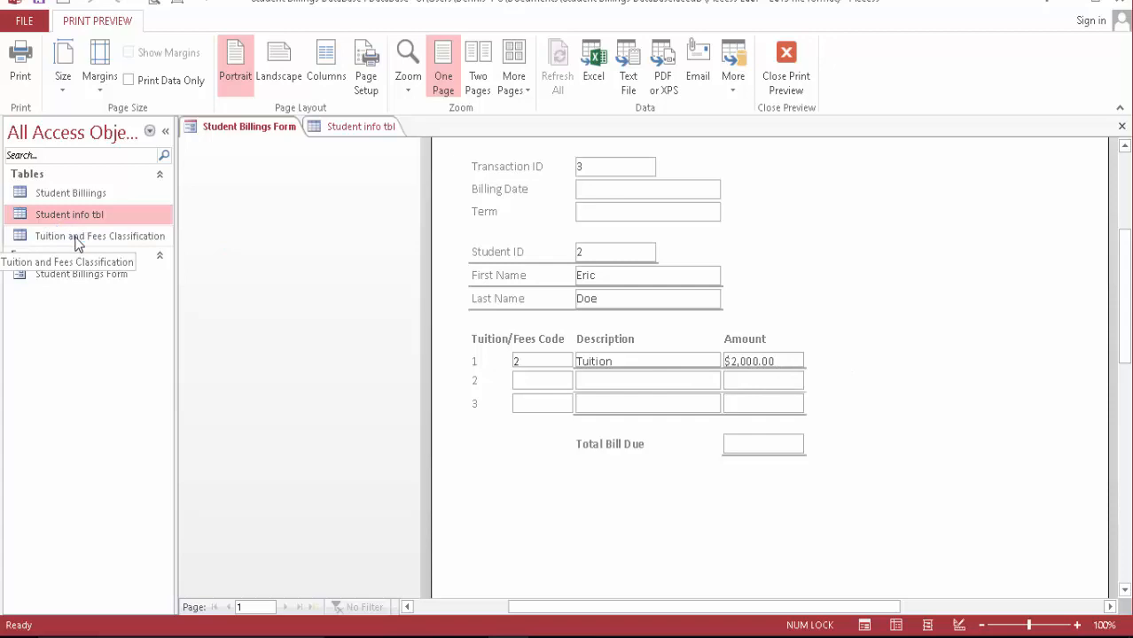
Show the Tuition and Fees Classification table, then return to the Student Billings Form.
double_click(99, 235)
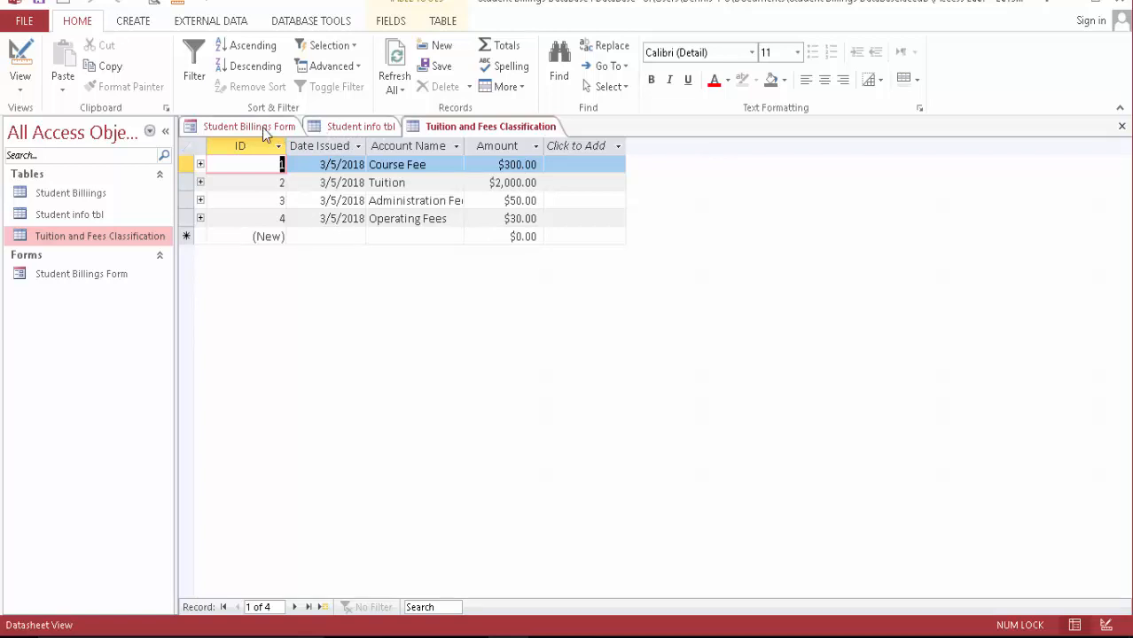
click(249, 126)
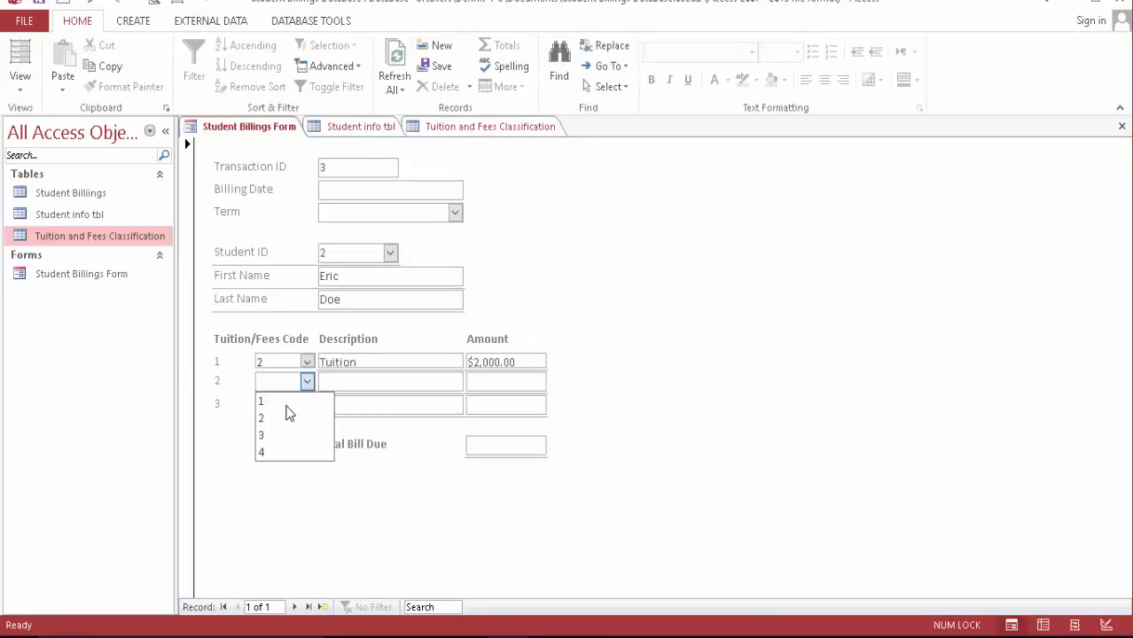
mouse_move(284, 418)
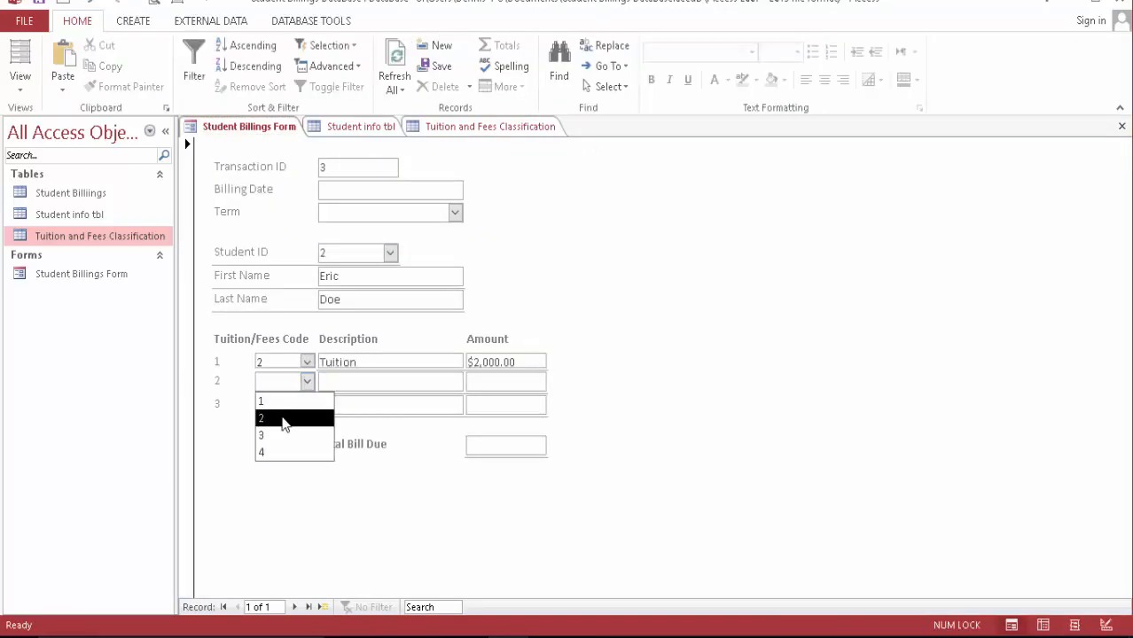
Set fee line 2 to code 3, Administration Fees, $50.00, and preview the record.
click(261, 418)
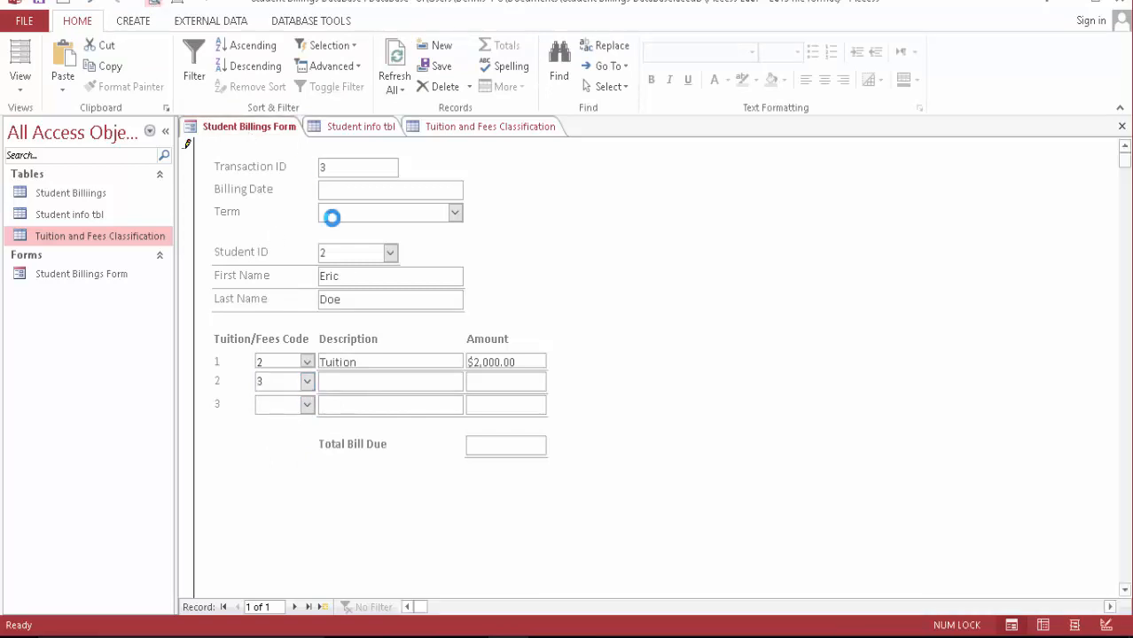
mouse_move(475, 285)
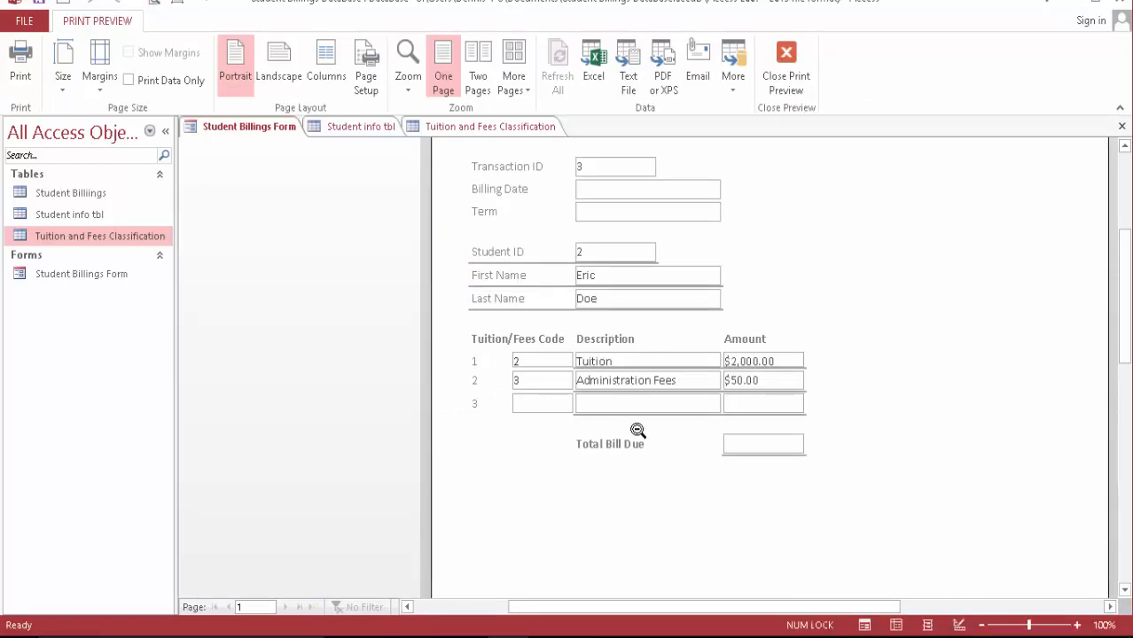
scroll(down, 3)
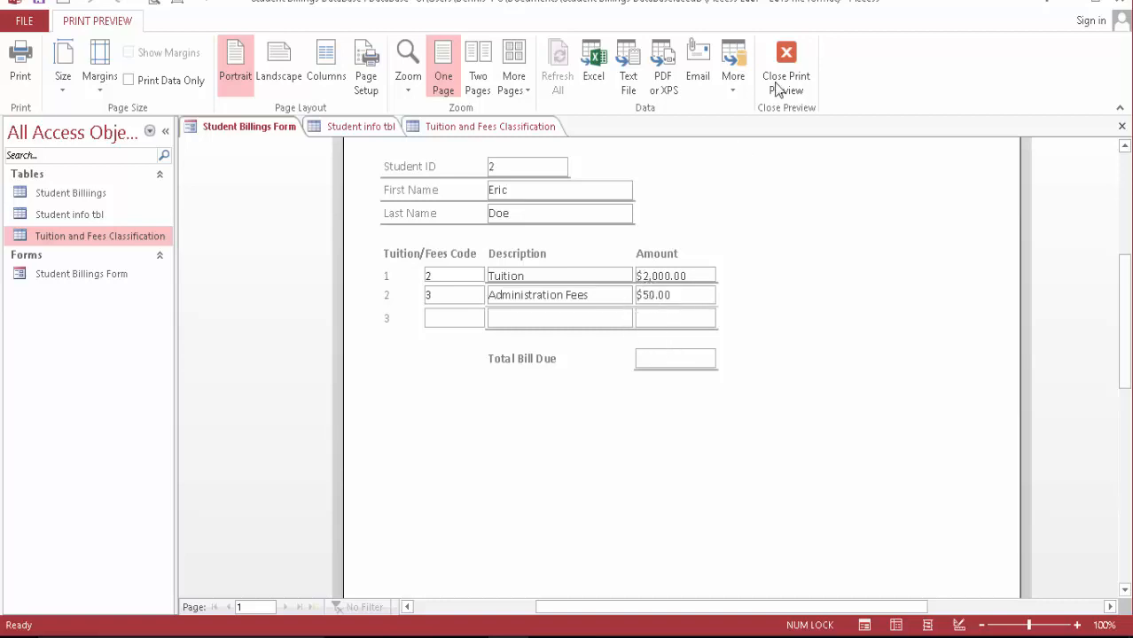
mouse_move(786, 67)
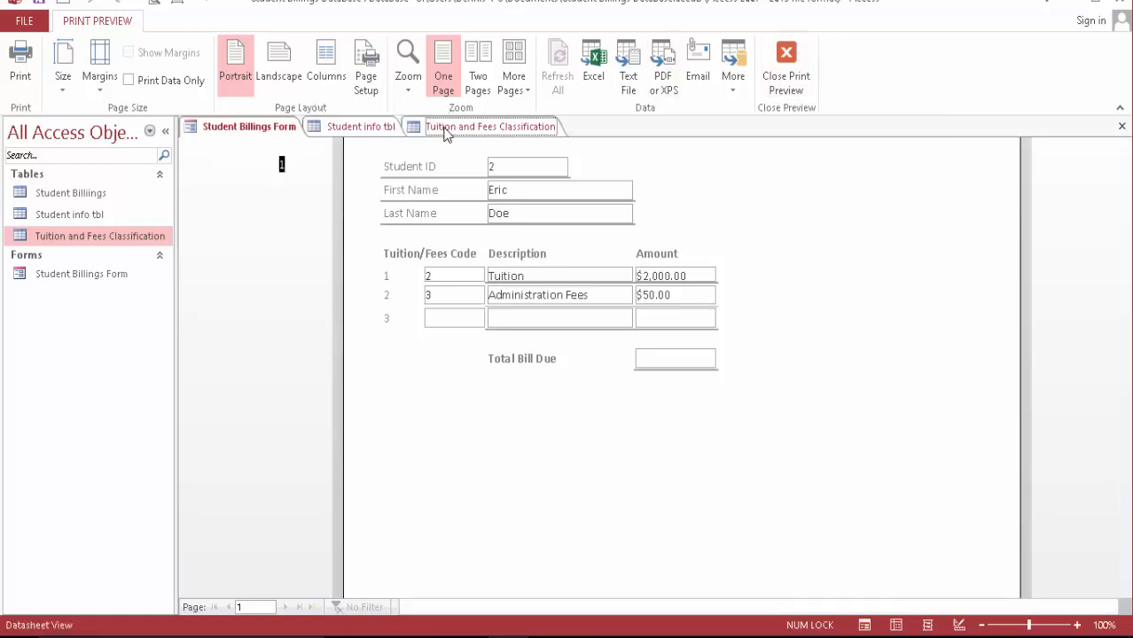
click(786, 66)
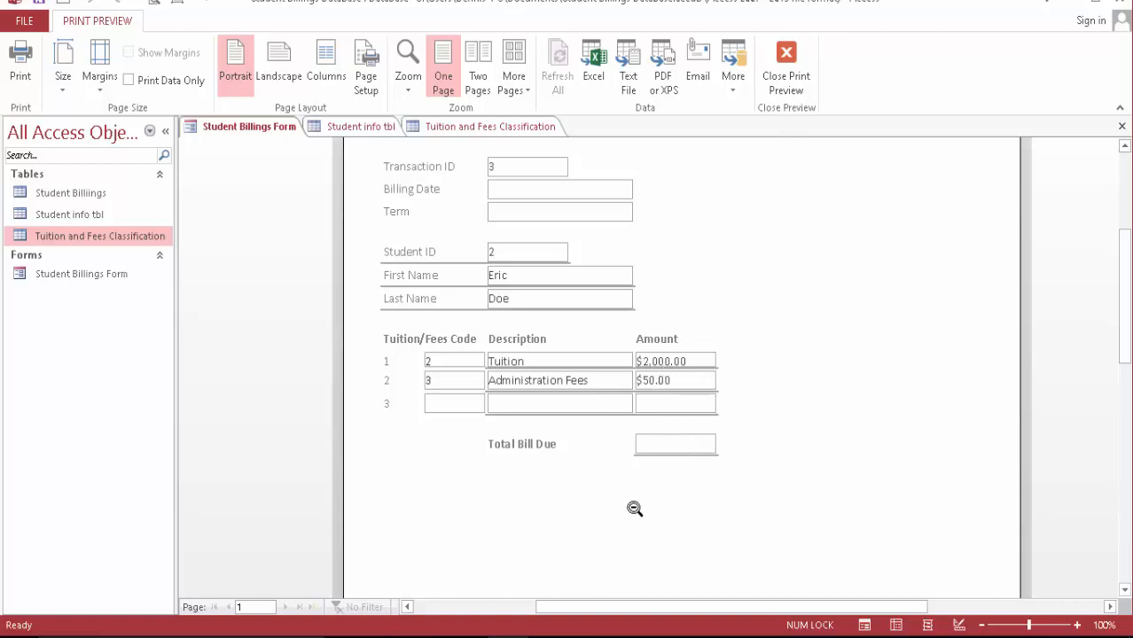
mouse_move(533, 462)
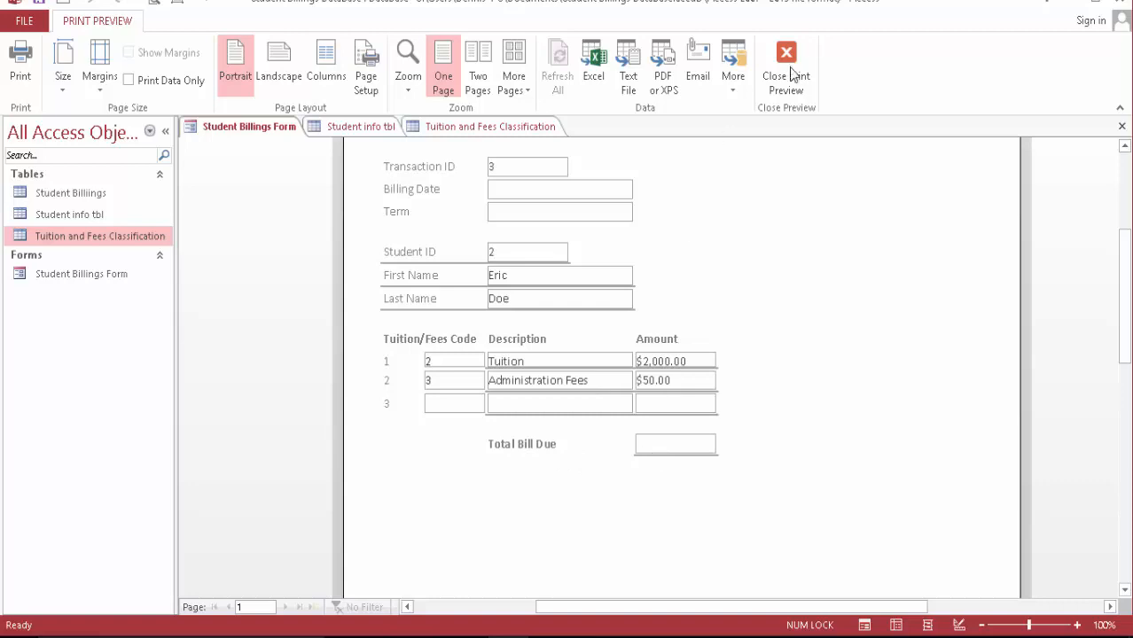
Set fee line 3 to code 3, Administration Fees, $50.00, raising Total Bill Due to $2,100.00.
click(786, 67)
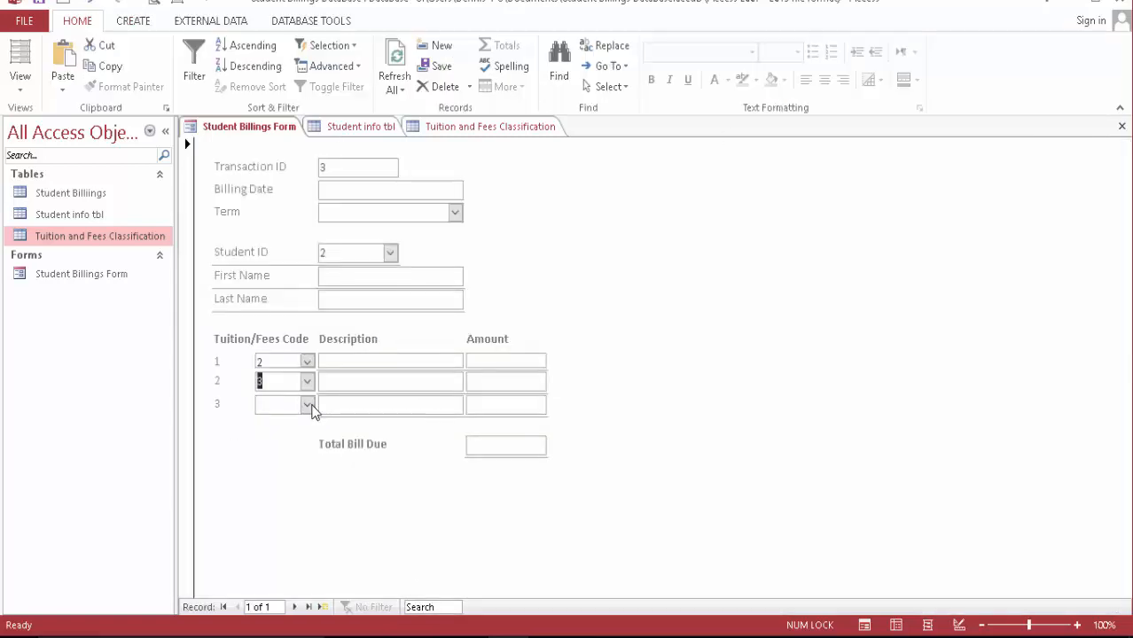
click(307, 404)
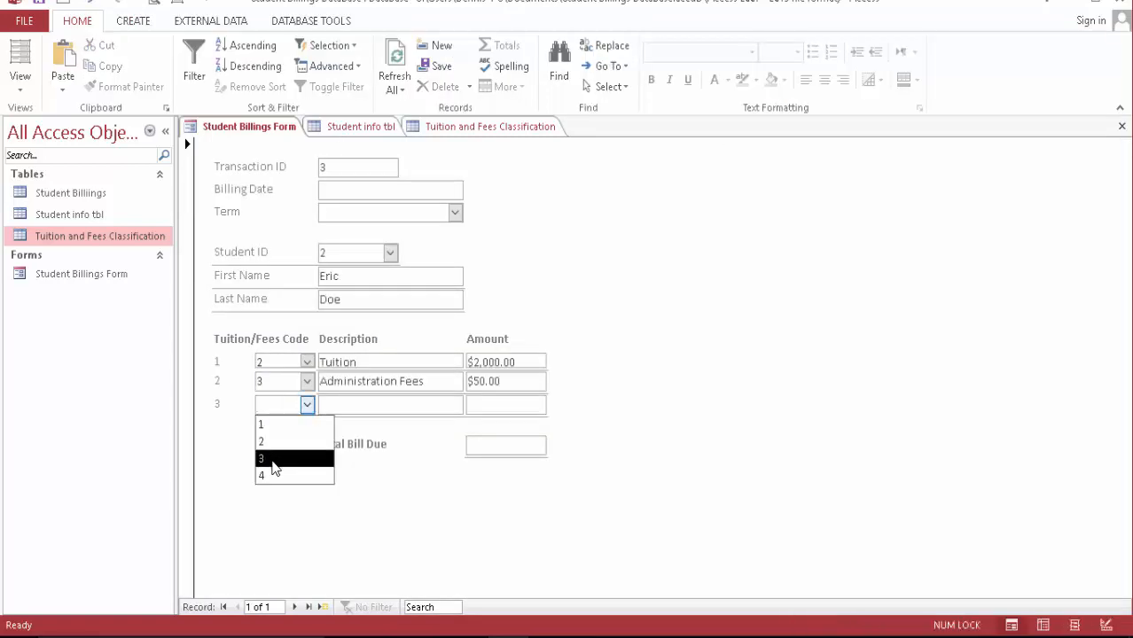
click(261, 458)
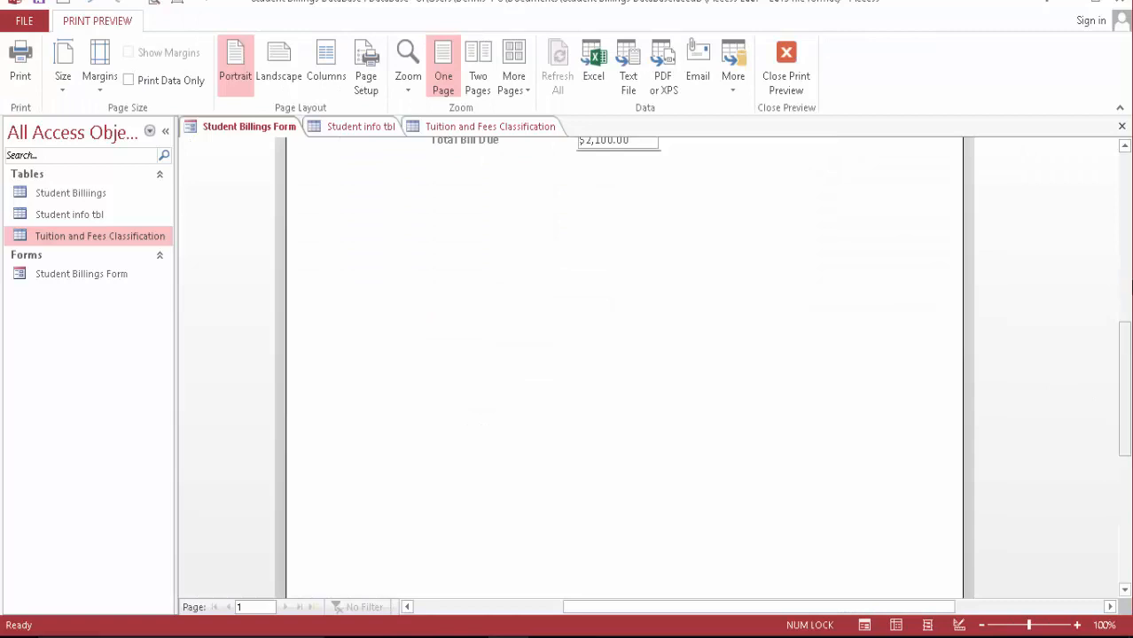
scroll(up, 3)
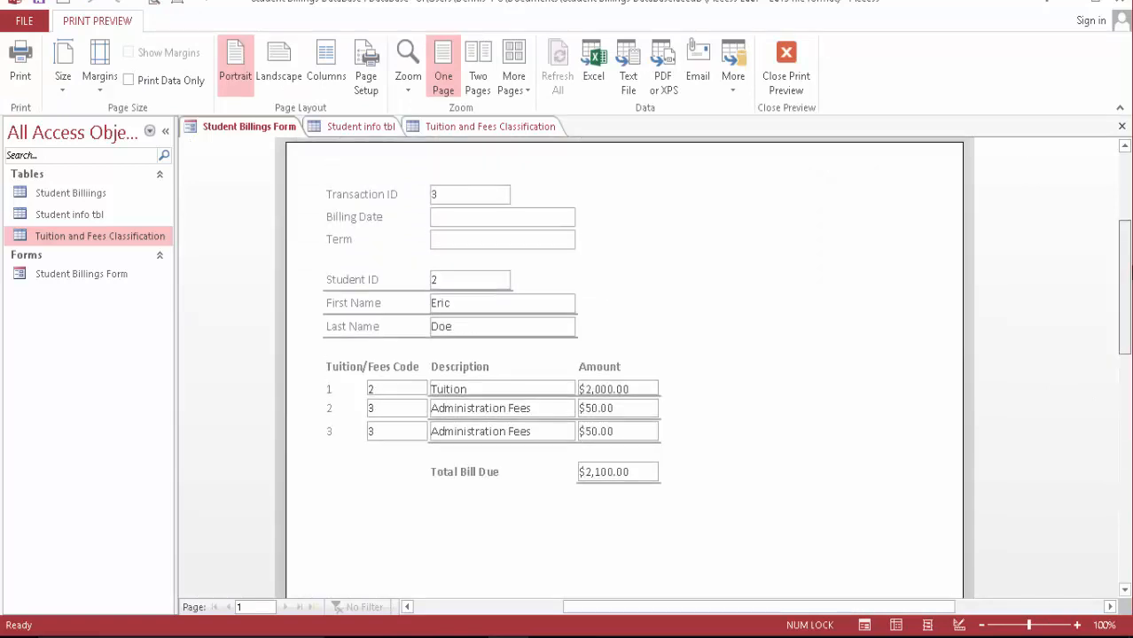
mouse_move(599, 495)
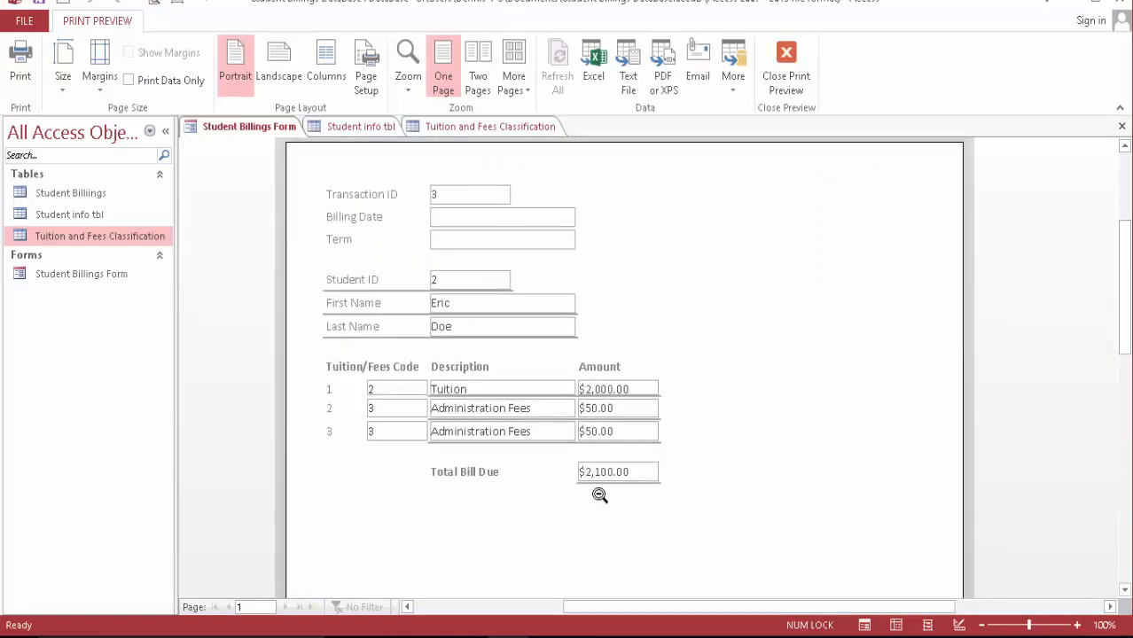
mouse_move(550, 503)
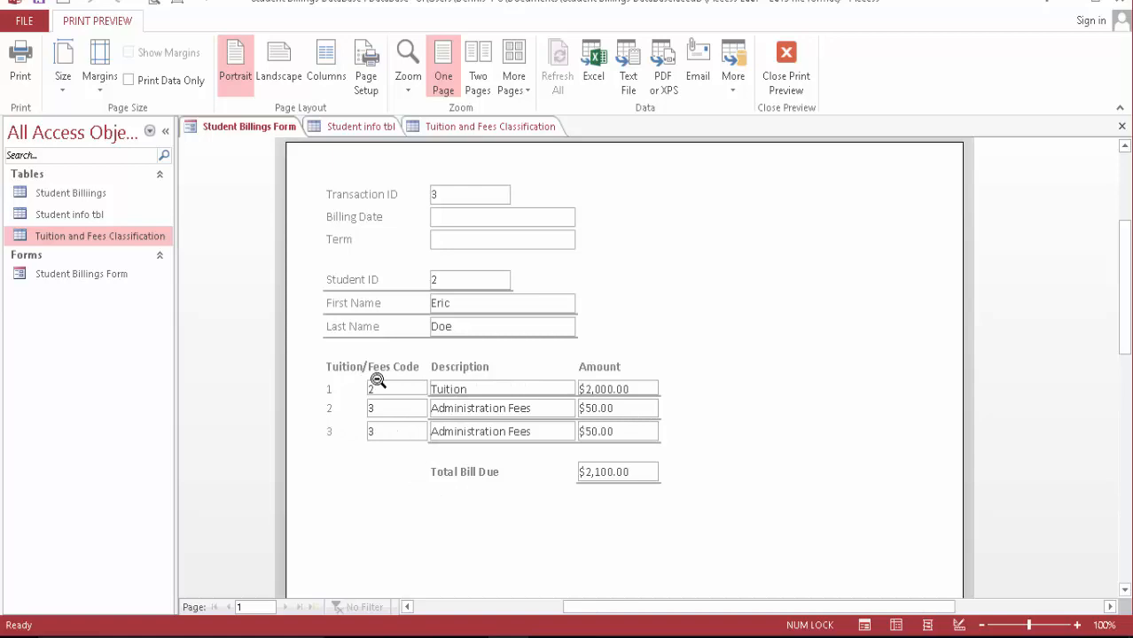
mouse_move(400, 414)
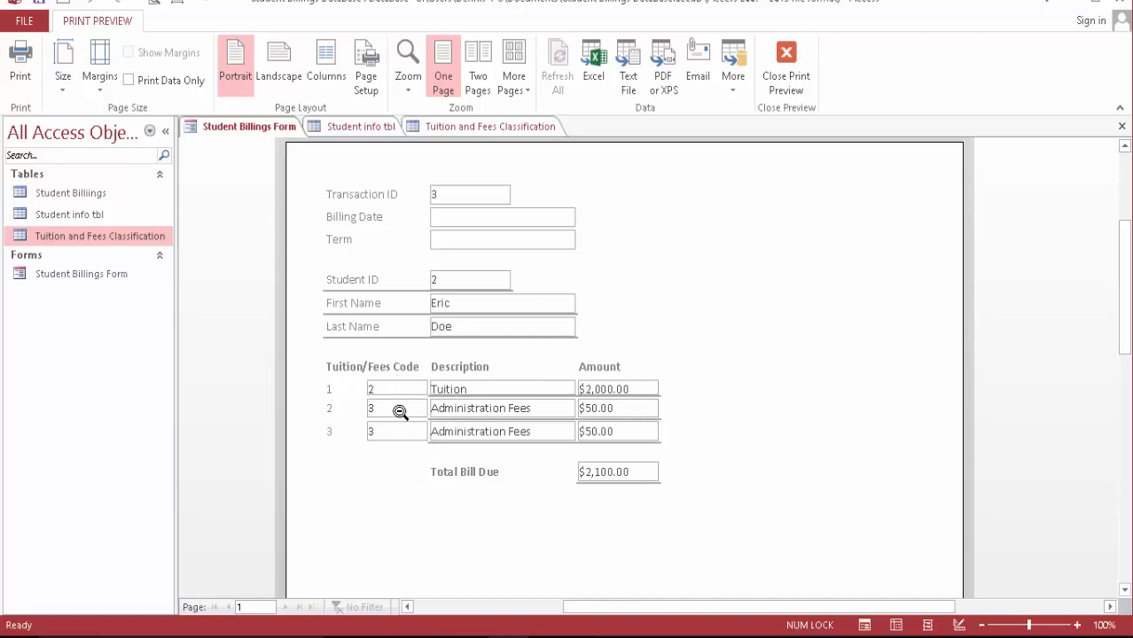
mouse_move(450, 383)
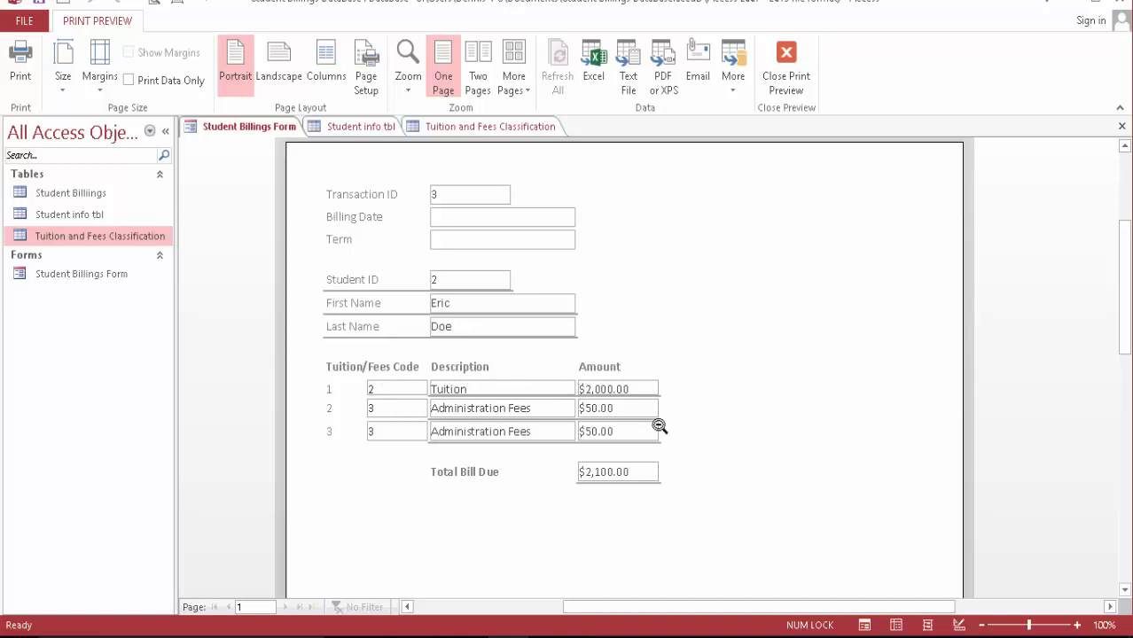
mouse_move(439, 202)
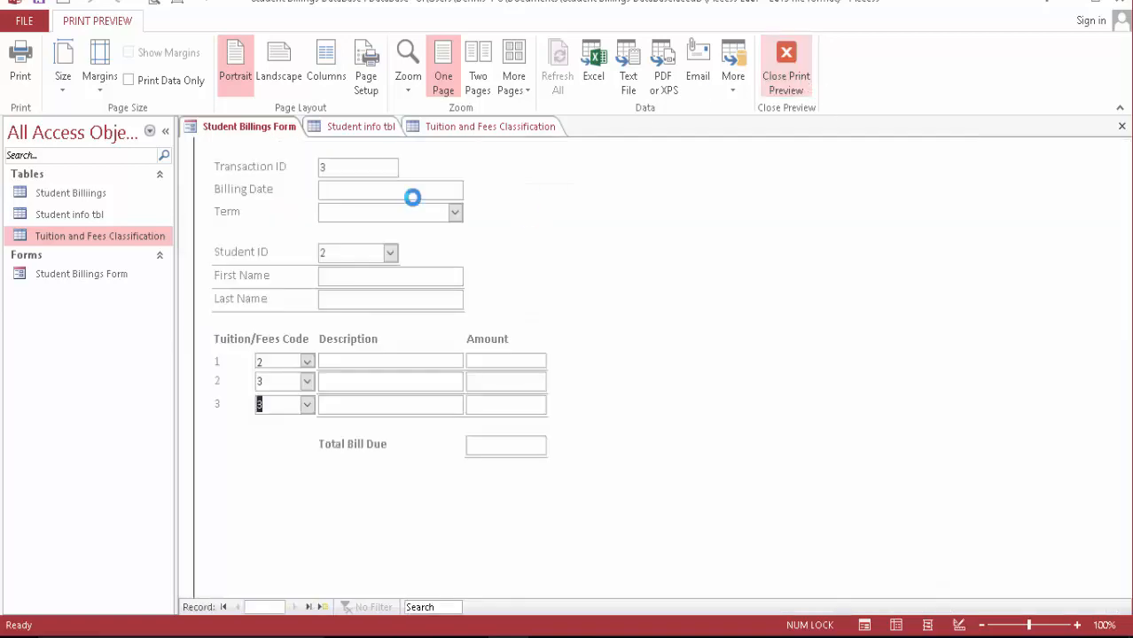
Enter Billing Date 3/5/2018 and choose the Spring term for Eric Doe's billing.
click(786, 66)
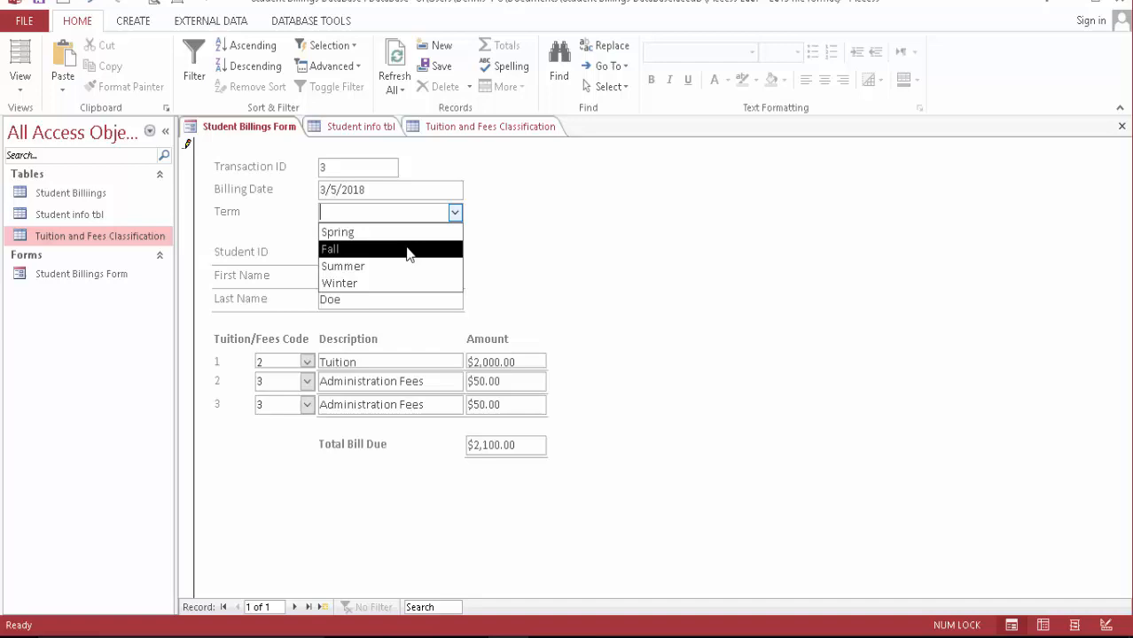
click(337, 231)
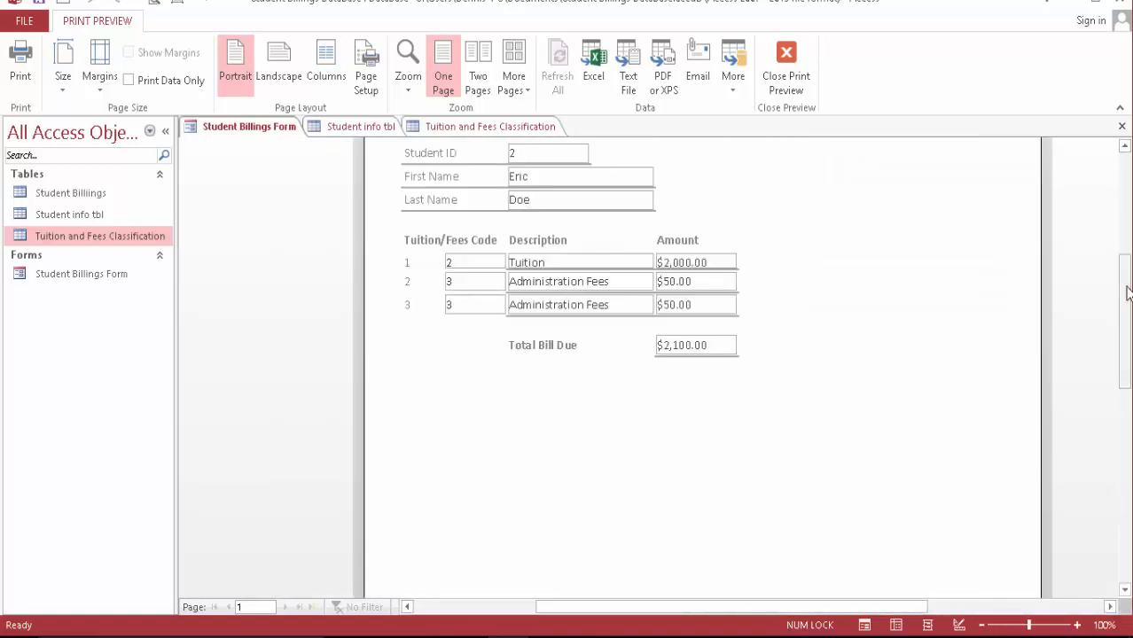
Close the preview showing Spring term and $2,100 total, leaving Student info tbl in Design view.
scroll(up, 3)
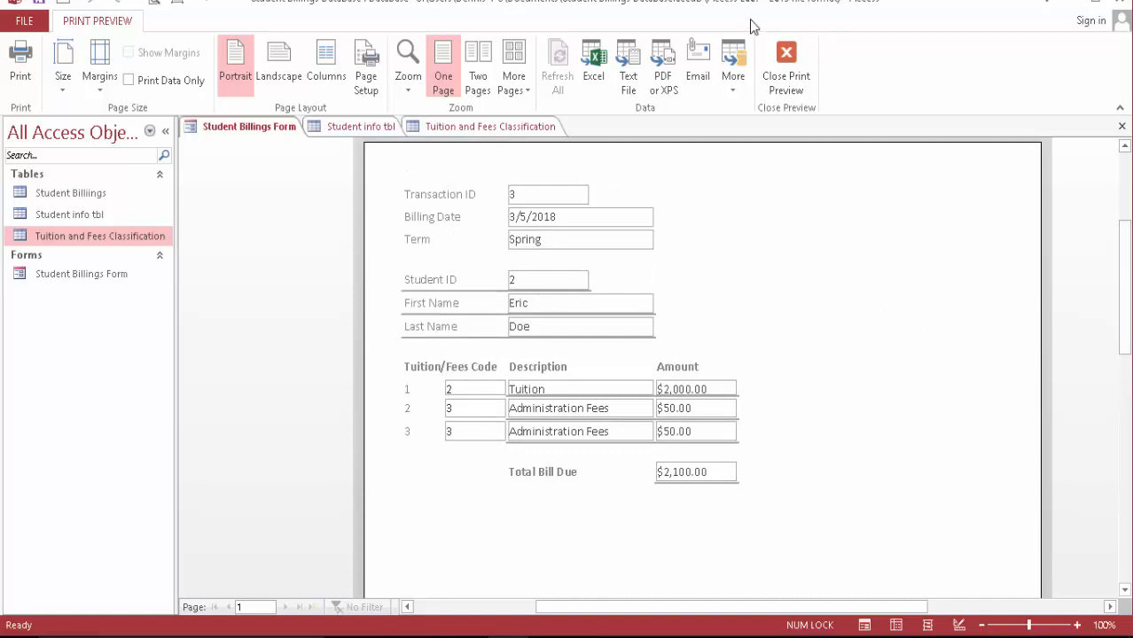
click(785, 67)
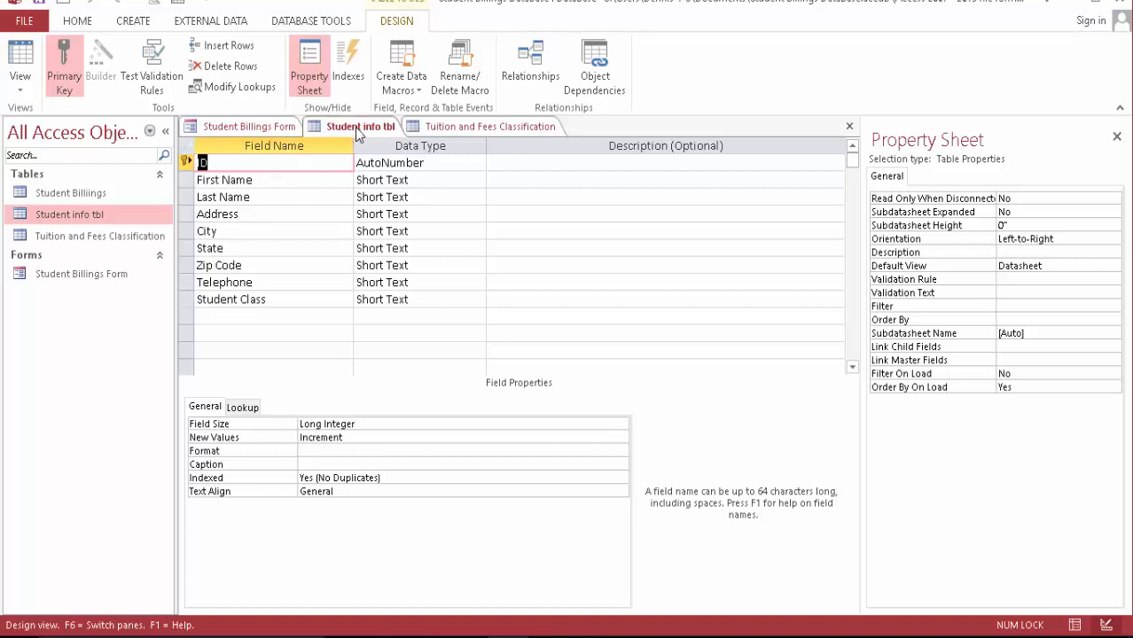
Close Student info tbl and show the Tuition and Fees Classification table's four fee records.
right_click(361, 126)
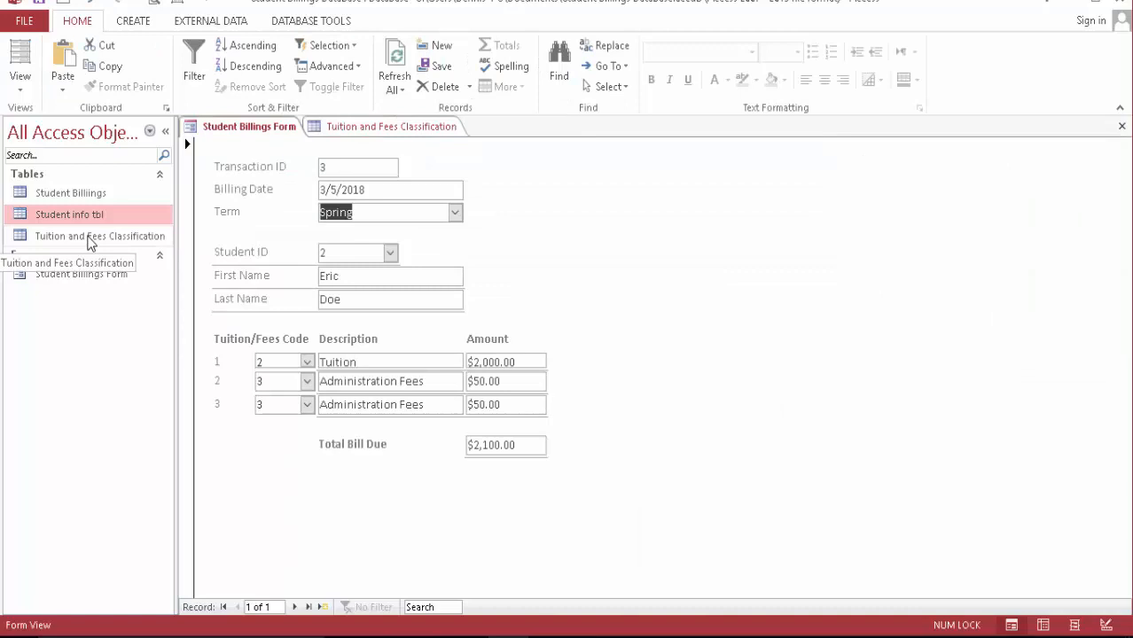
click(391, 126)
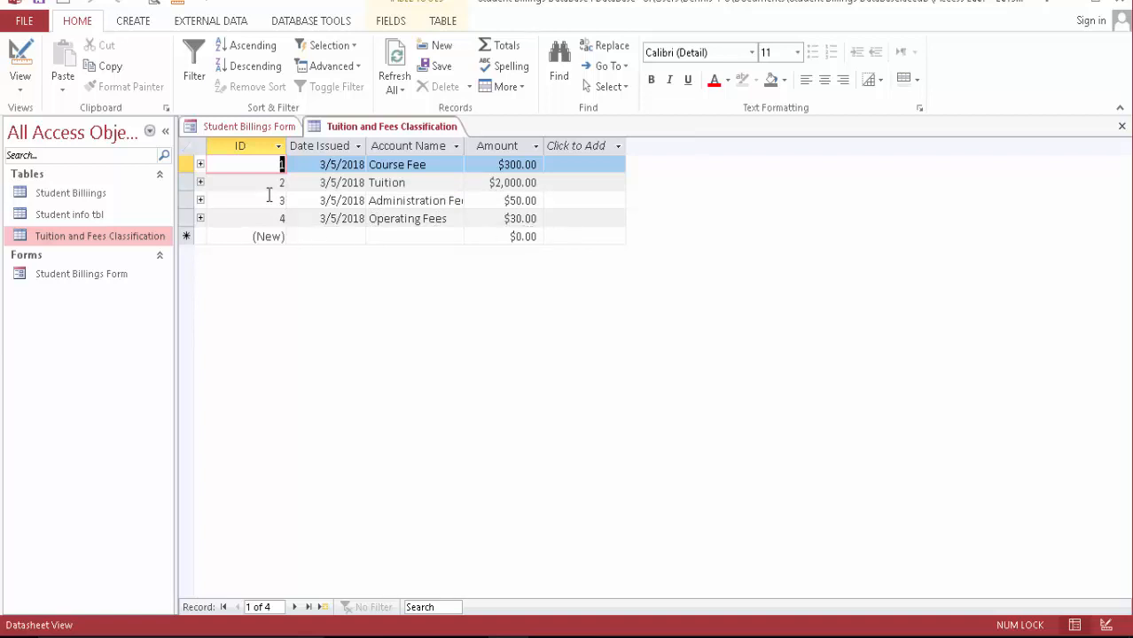
Add a fifth fee record 'Environmental Fees' dated 3/5/2018 and close the fee table.
click(342, 236)
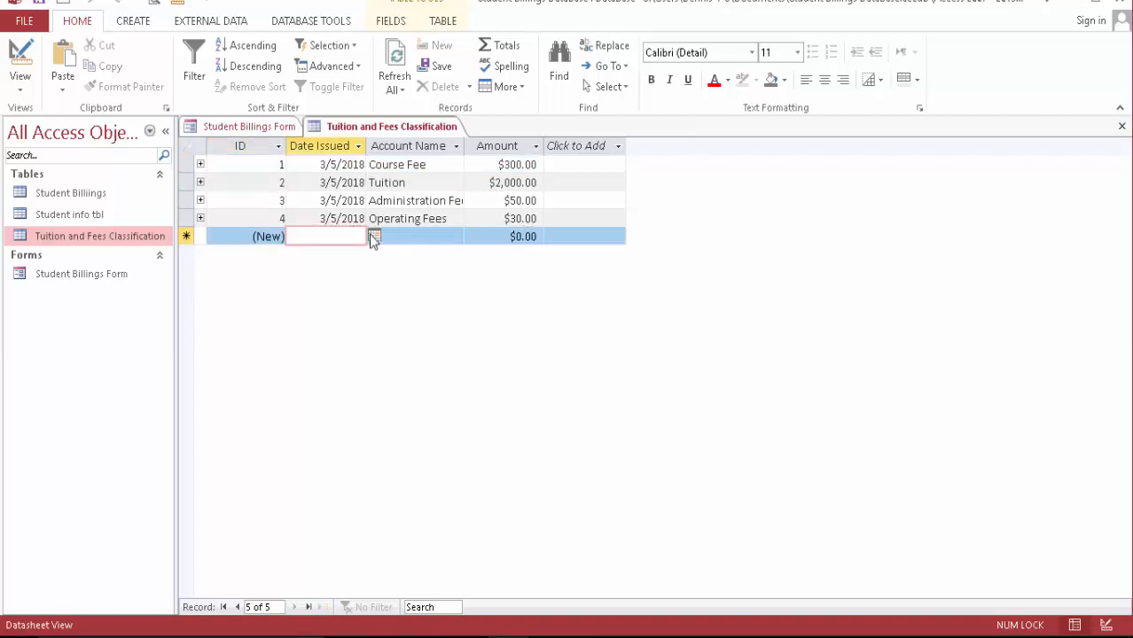
click(373, 236)
text(3/5/2018)
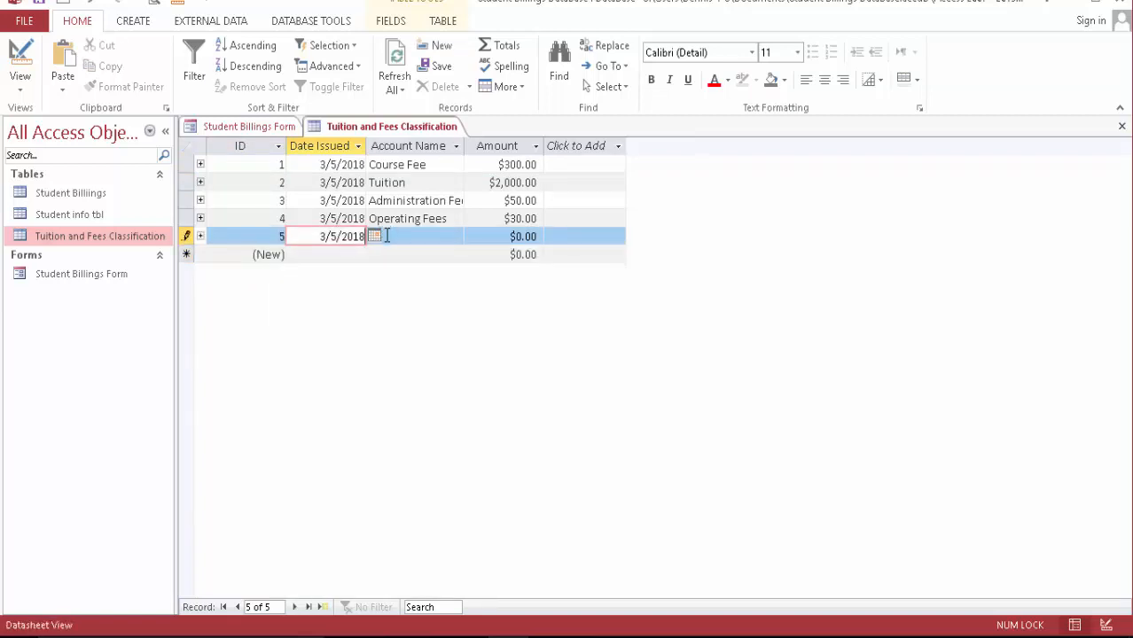
click(413, 236)
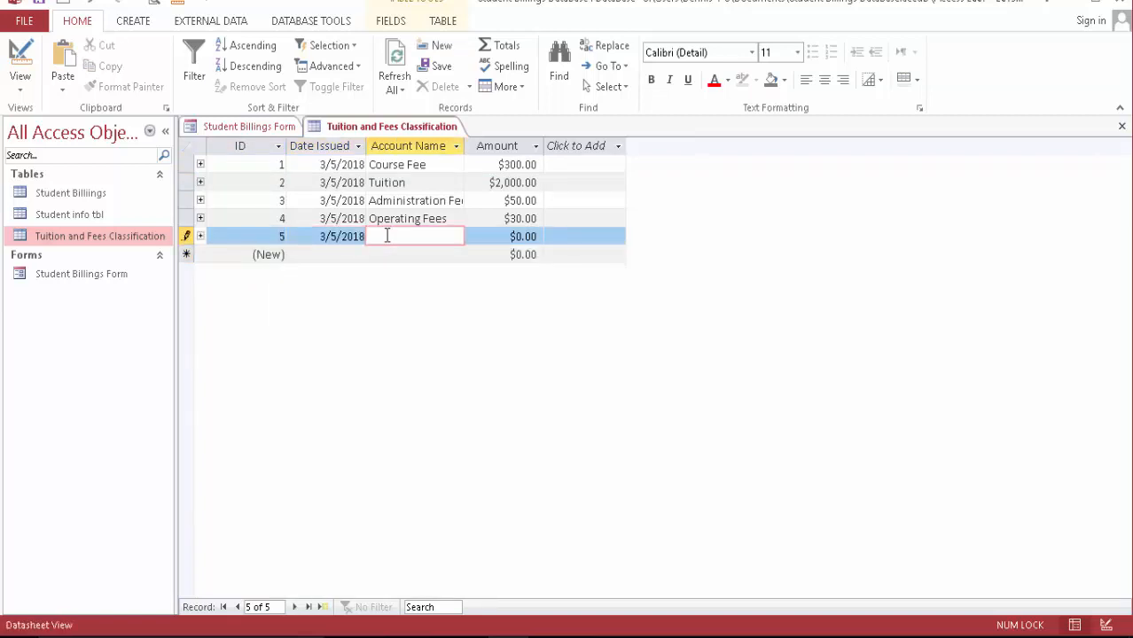
text(En)
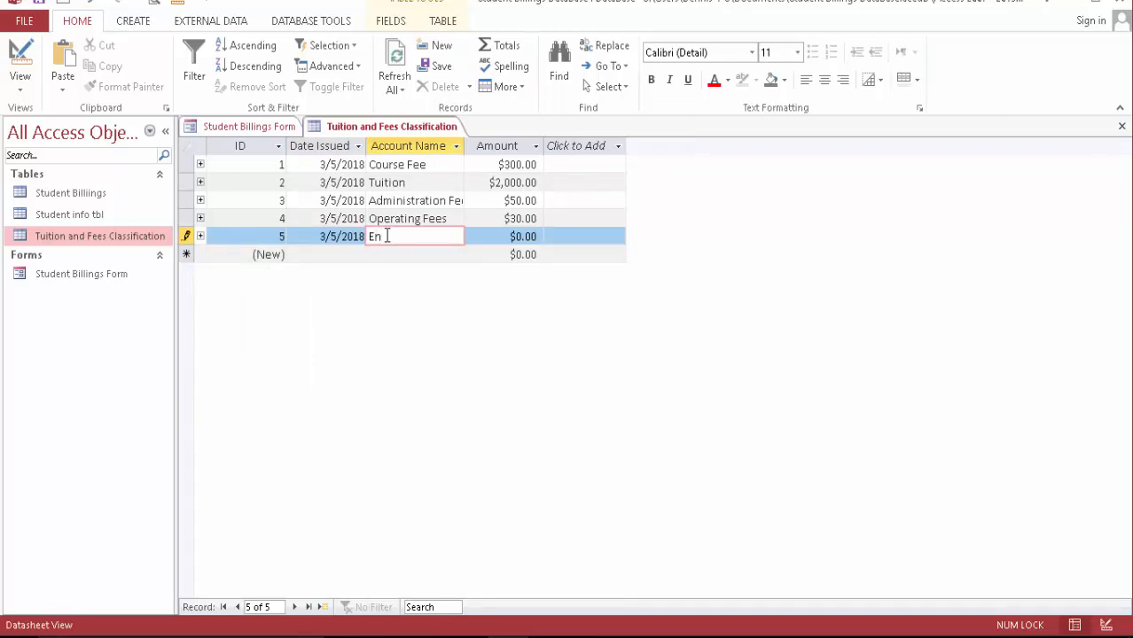
text(viro)
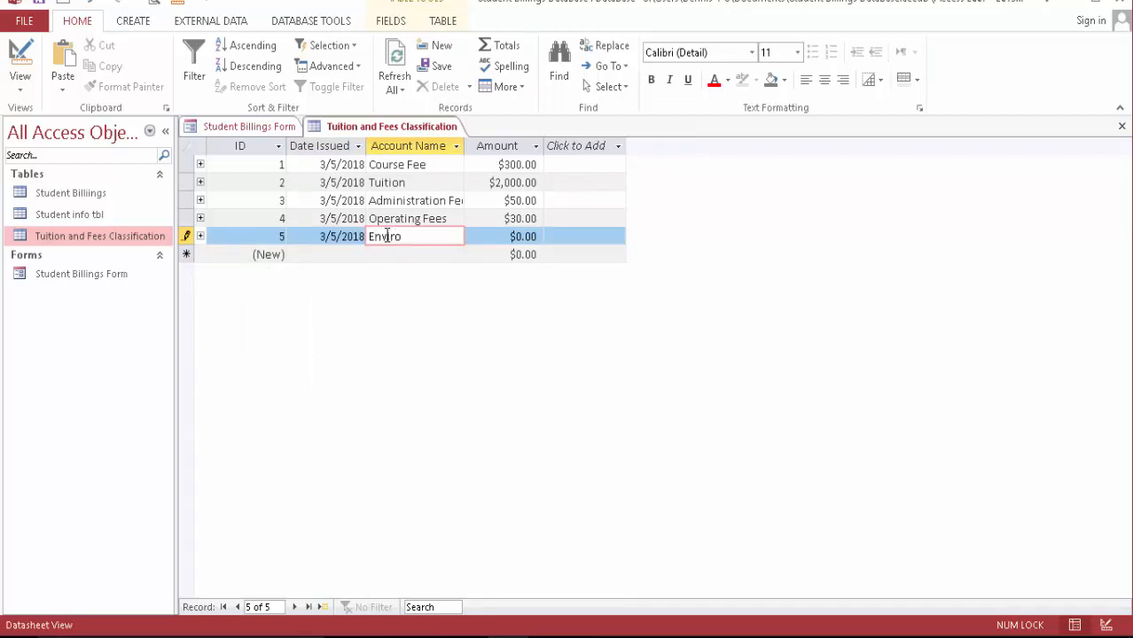
text(nm)
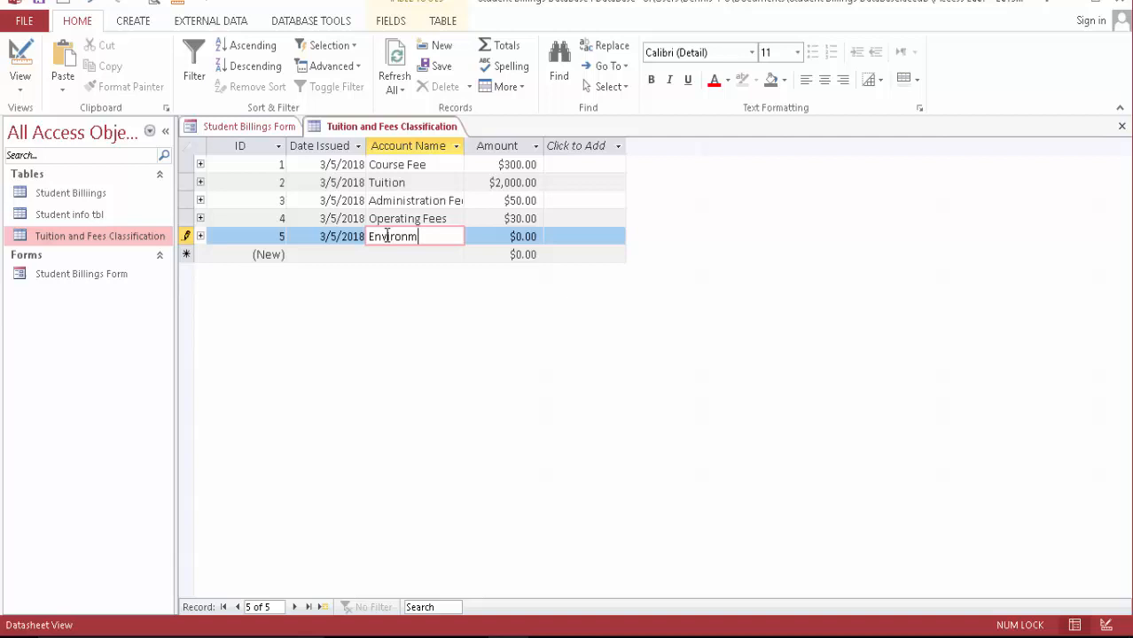
text(ental Fee)
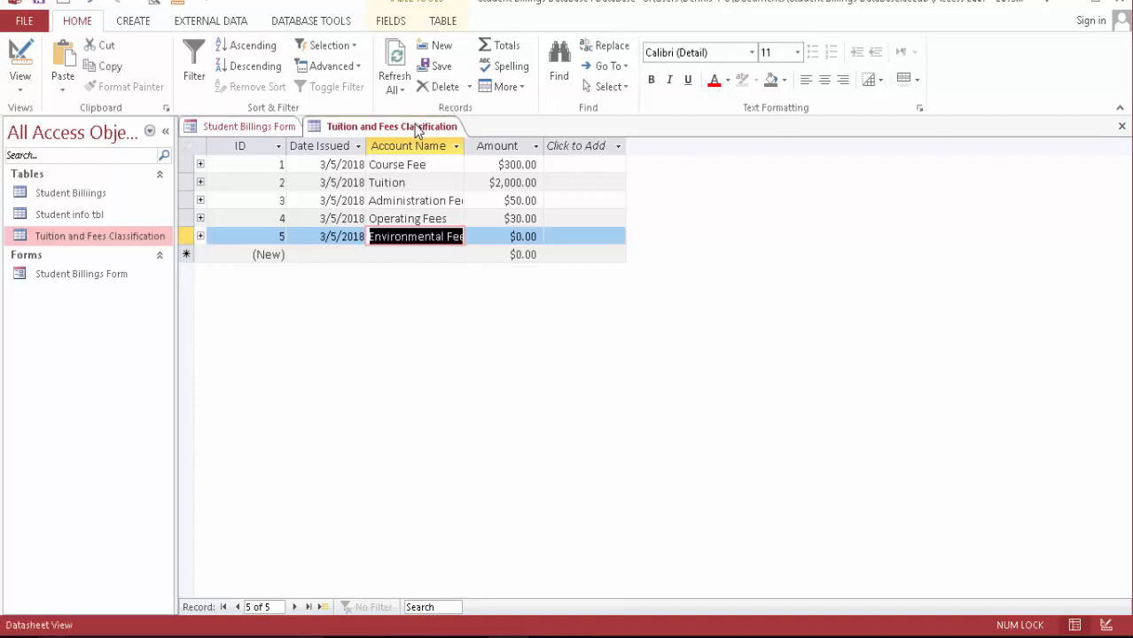
right_click(386, 126)
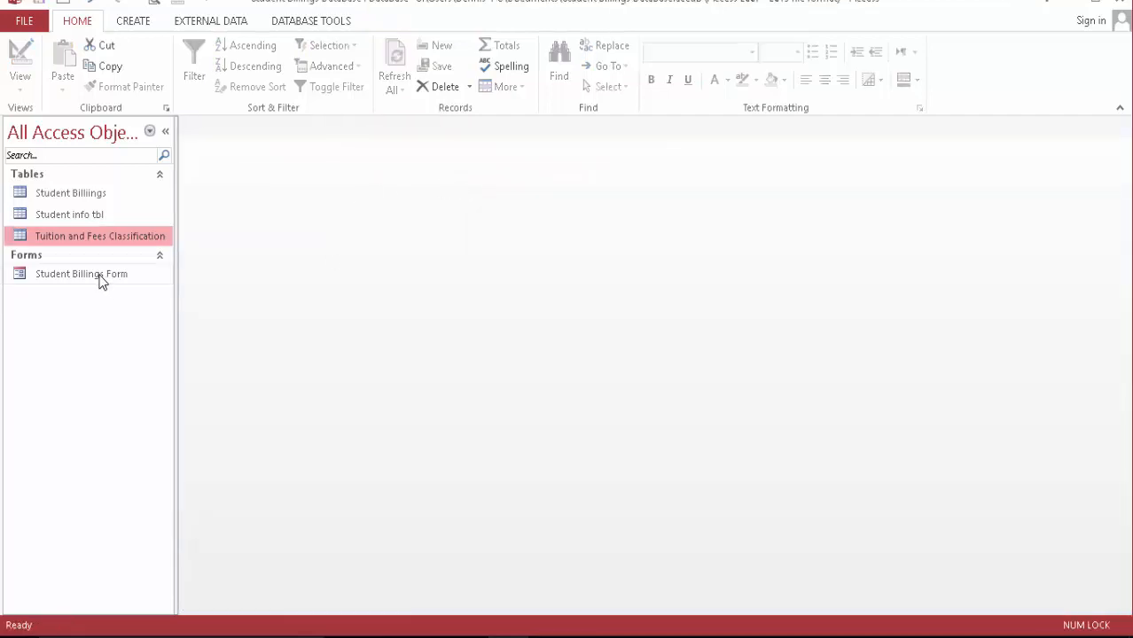
Check the third fee line's code choices on the billing form and reopen the Tuition and Fees Classification table.
double_click(80, 273)
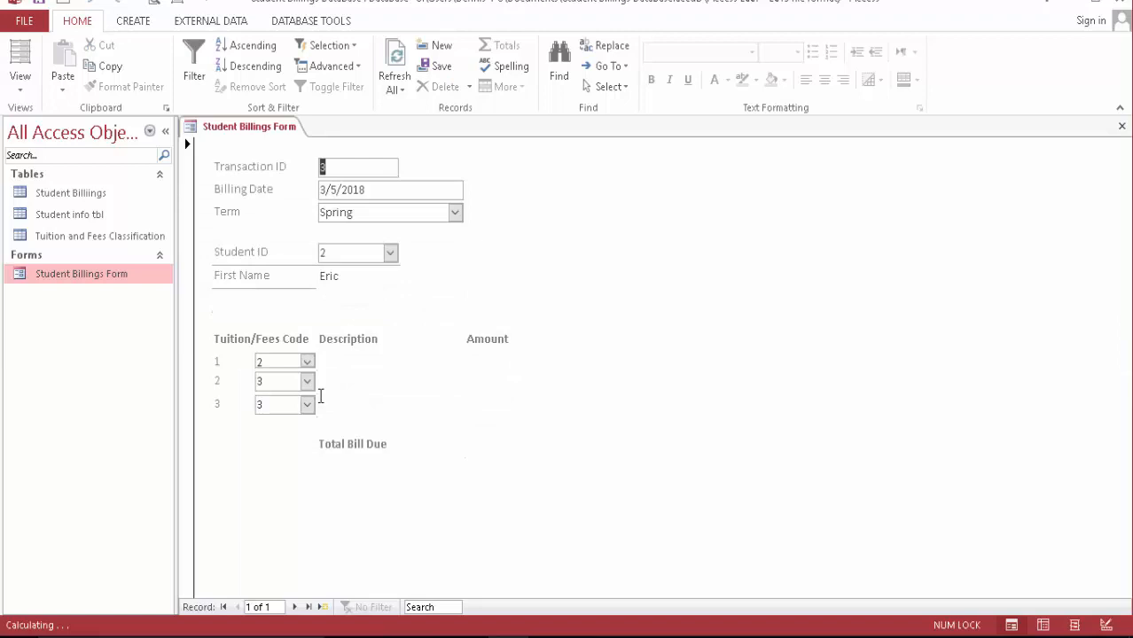
click(307, 405)
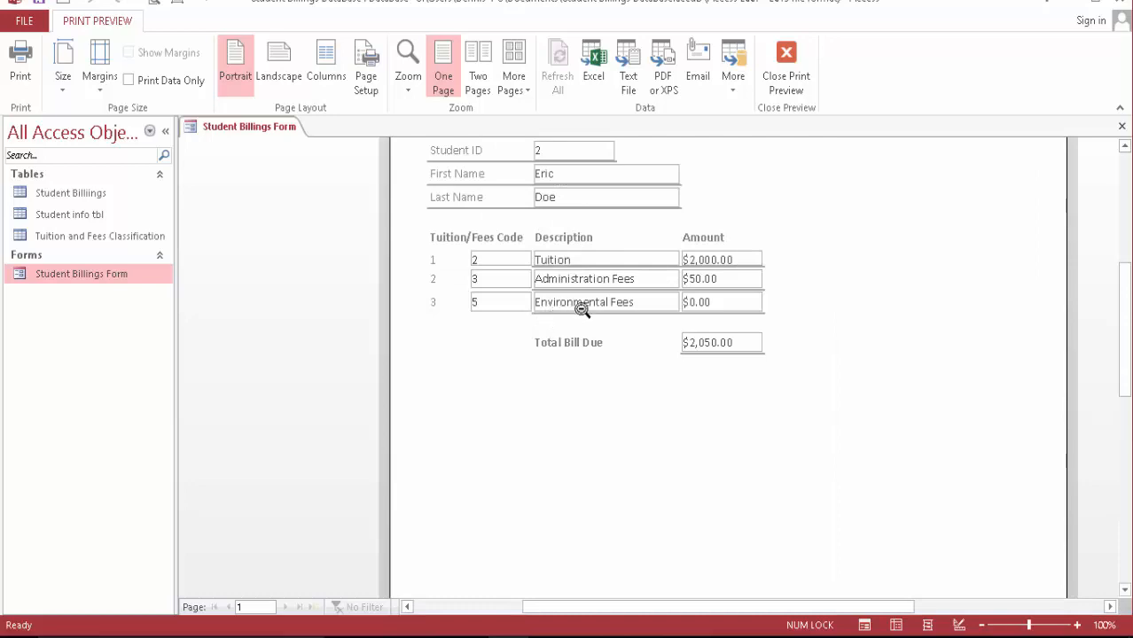
mouse_move(643, 320)
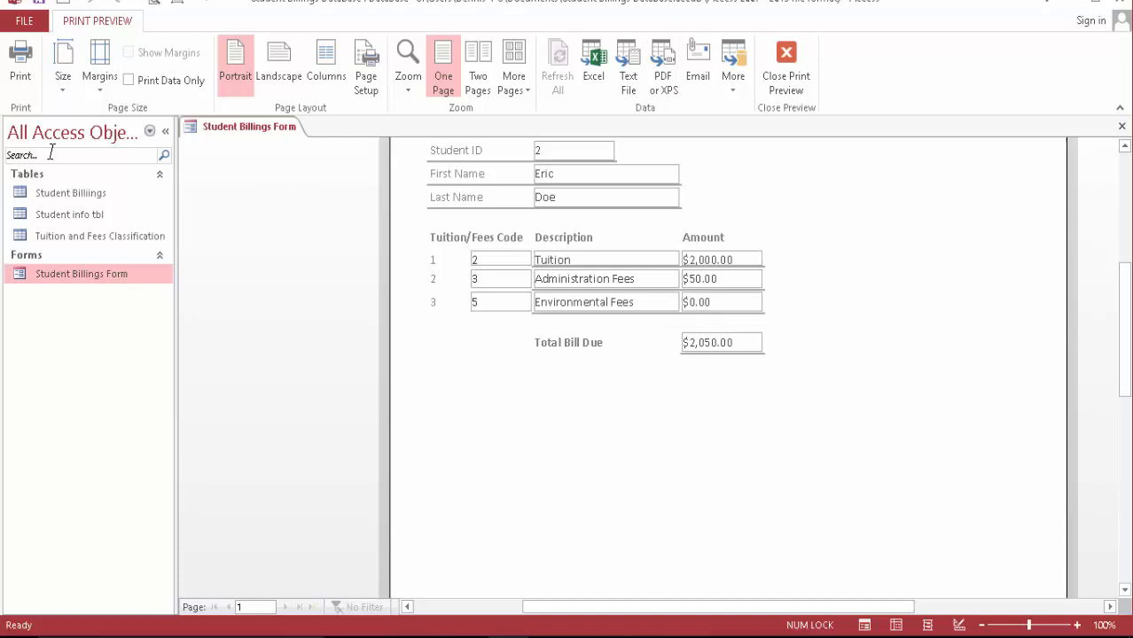
click(99, 236)
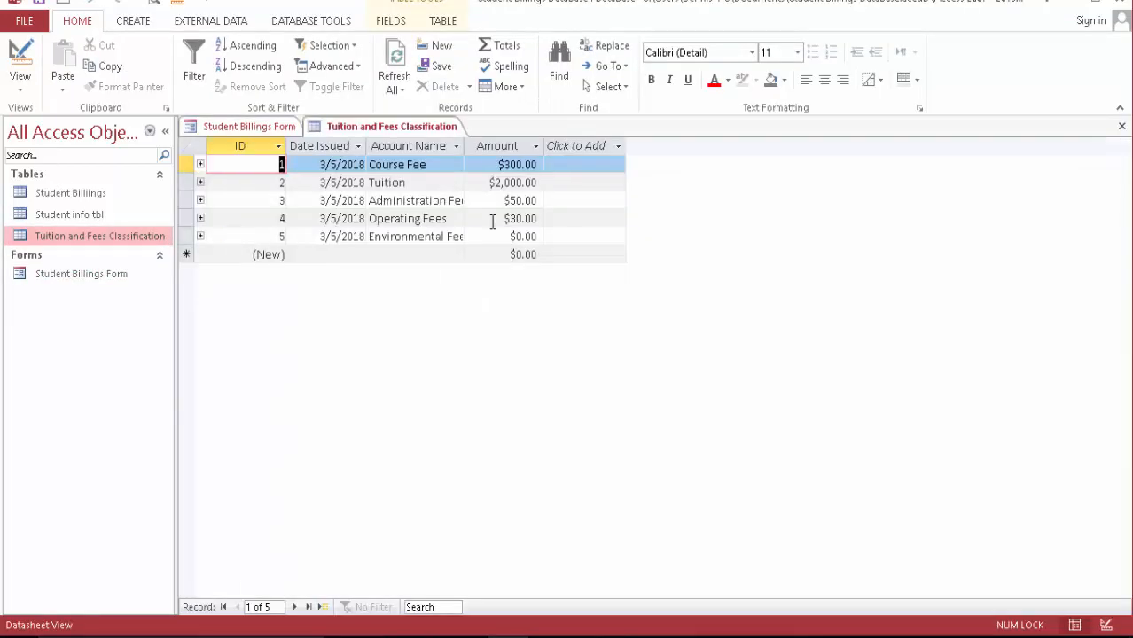
Set Environmental Fees to $20.00 and reopen the billing form to show the $2,070.00 total.
click(523, 236)
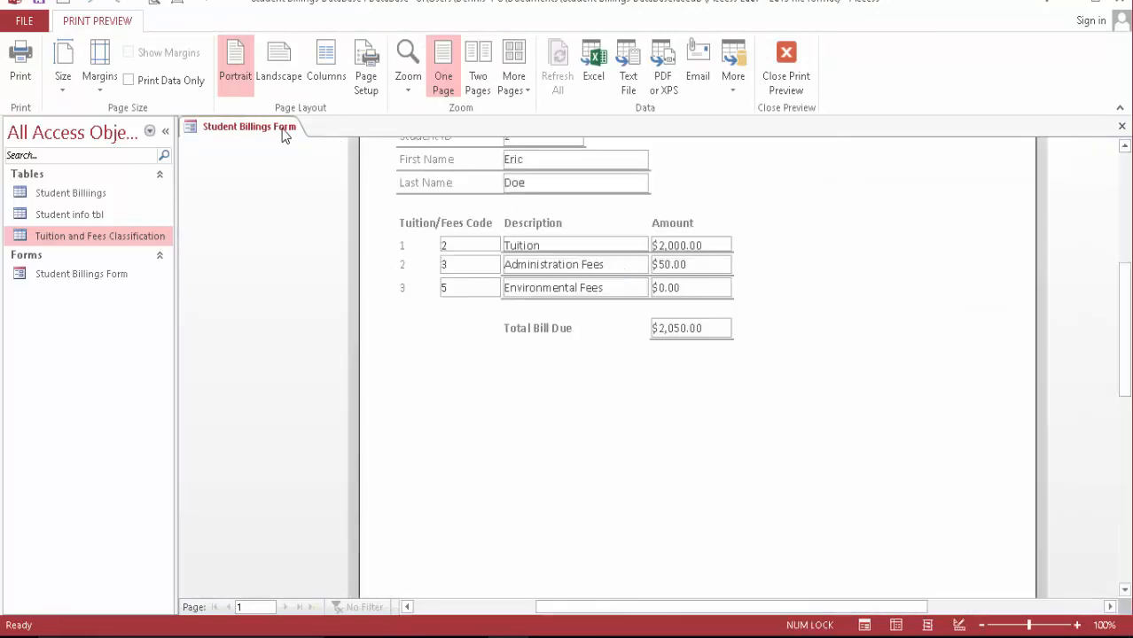
right_click(249, 126)
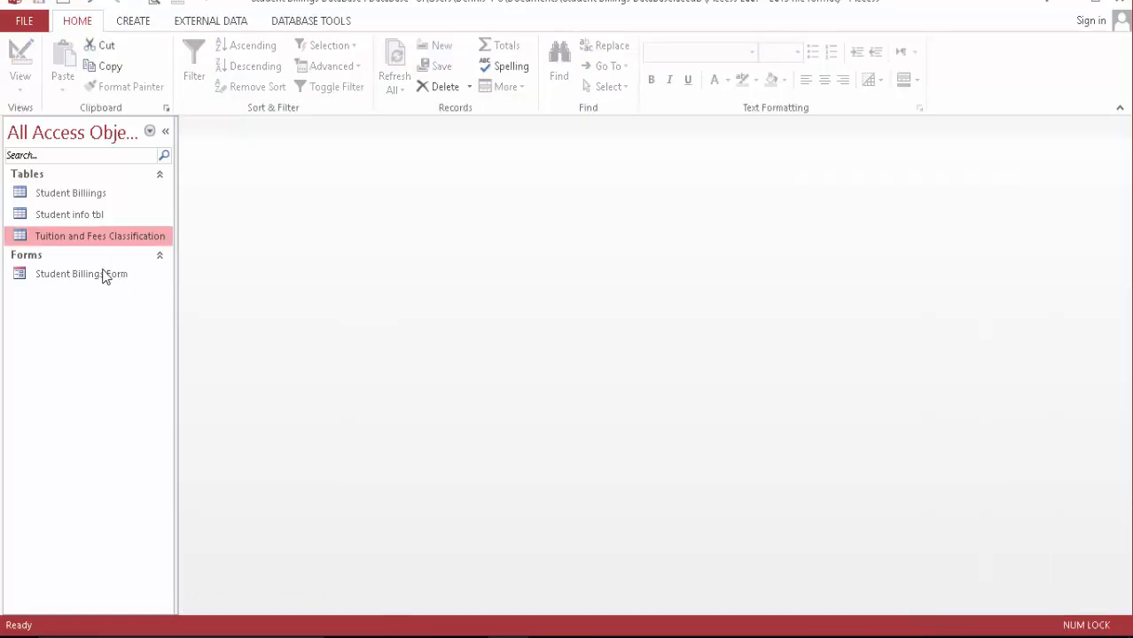
double_click(81, 273)
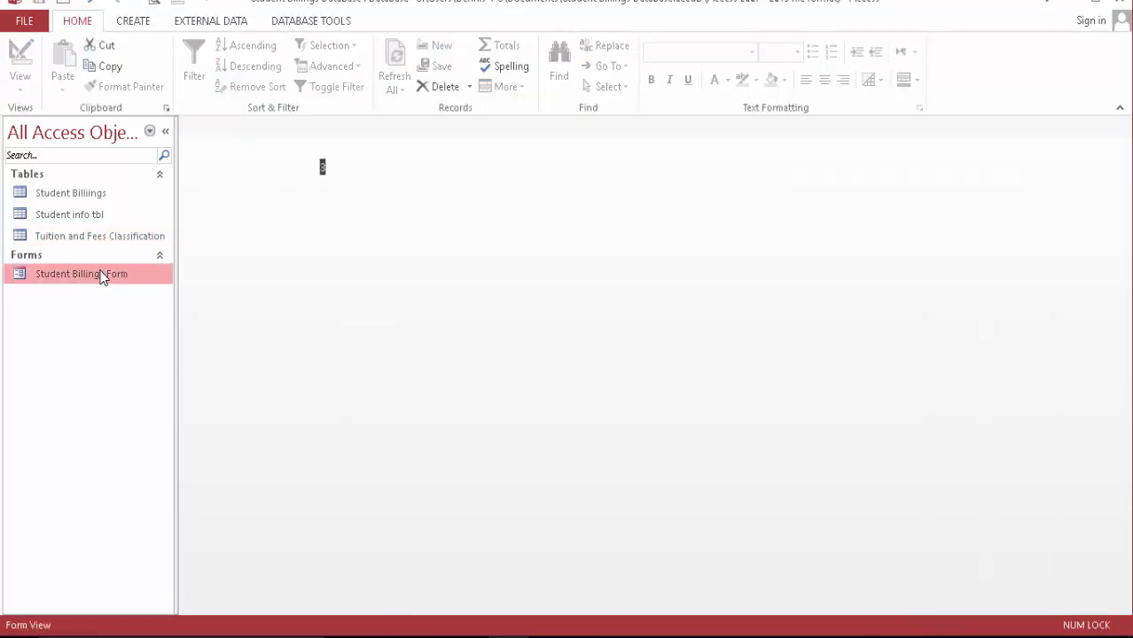
double_click(81, 273)
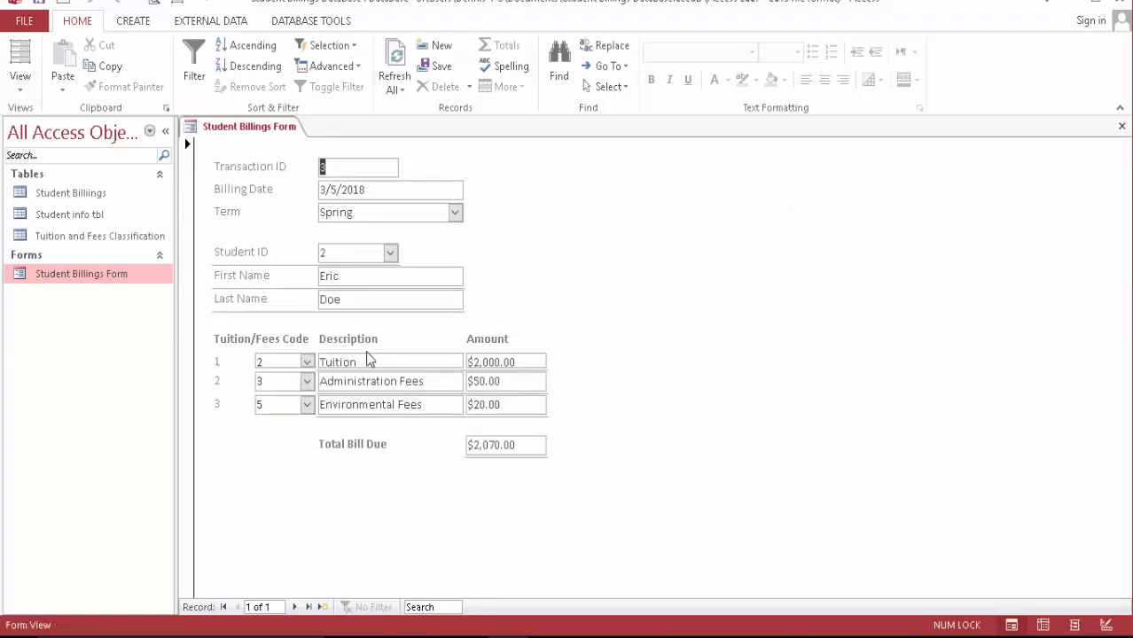
mouse_move(430, 414)
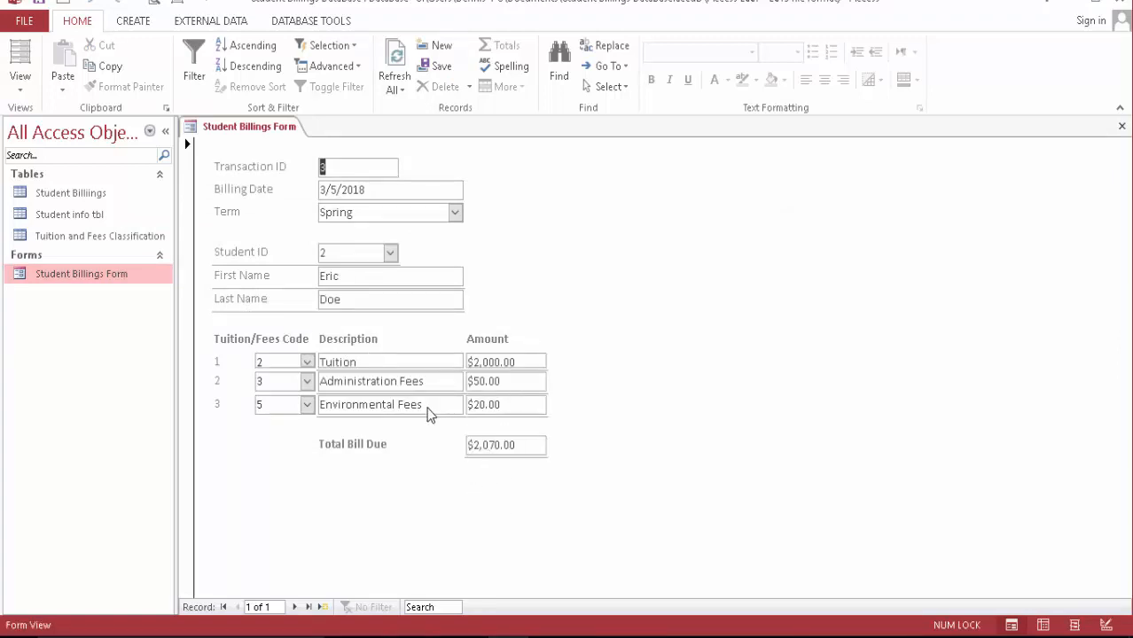
mouse_move(410, 326)
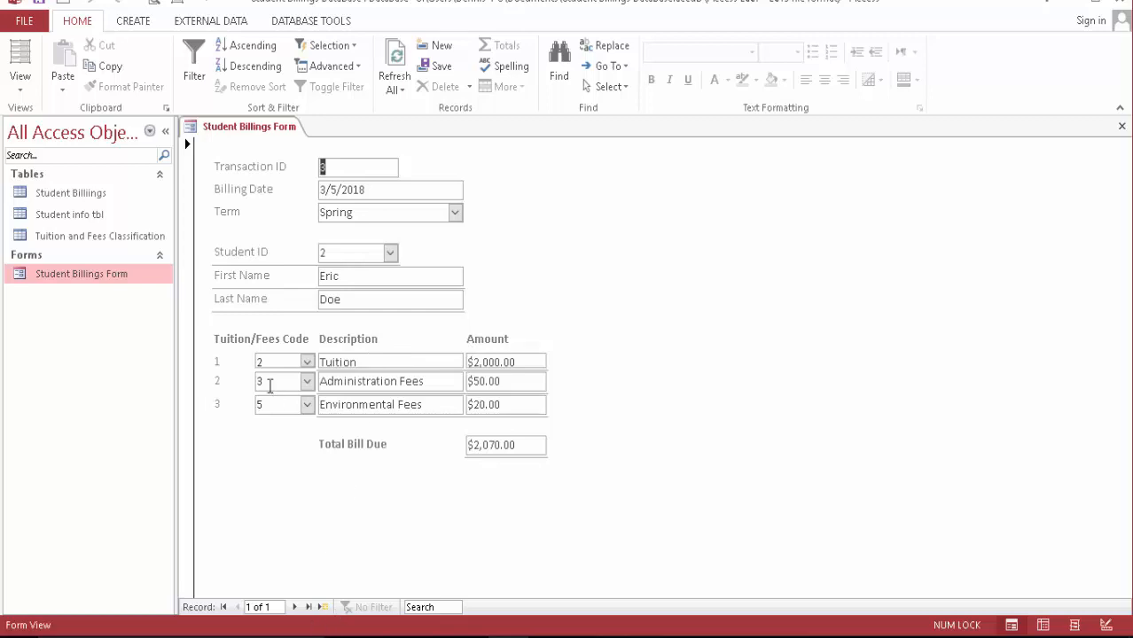
mouse_move(71, 192)
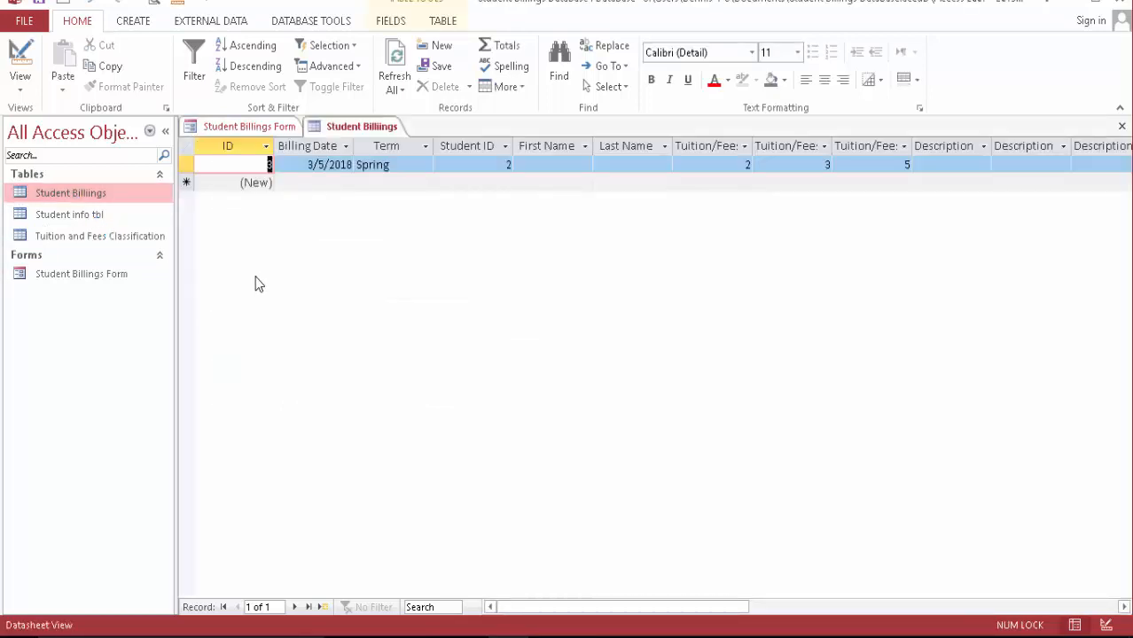
mouse_move(140, 144)
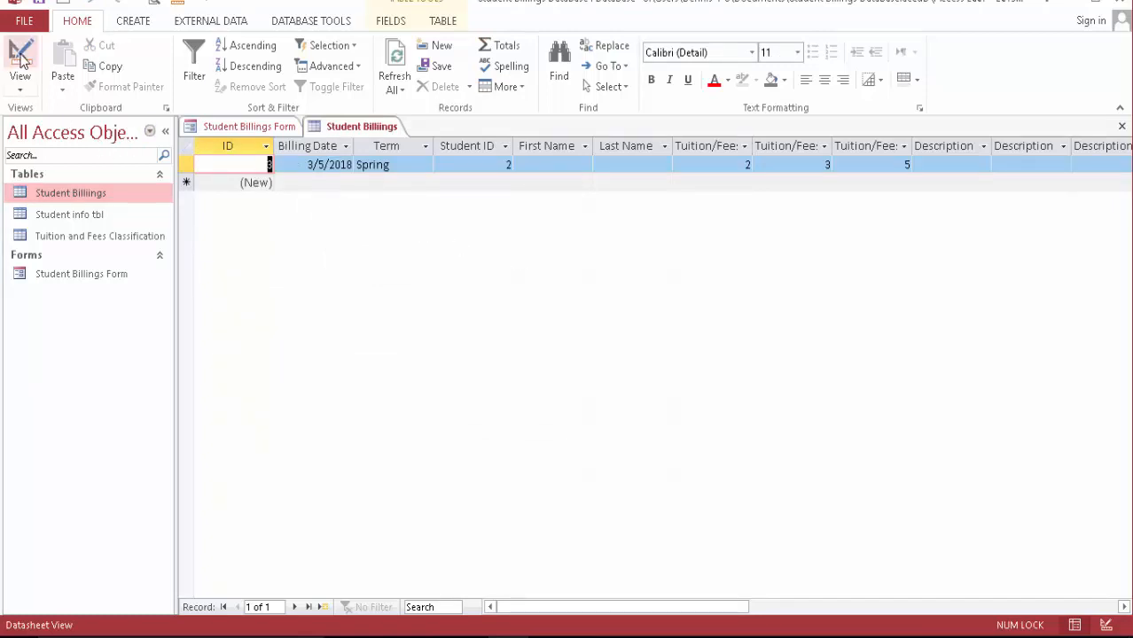
Review the Student Billings table's fields in Design View, then return to the Student Billings Form.
click(19, 58)
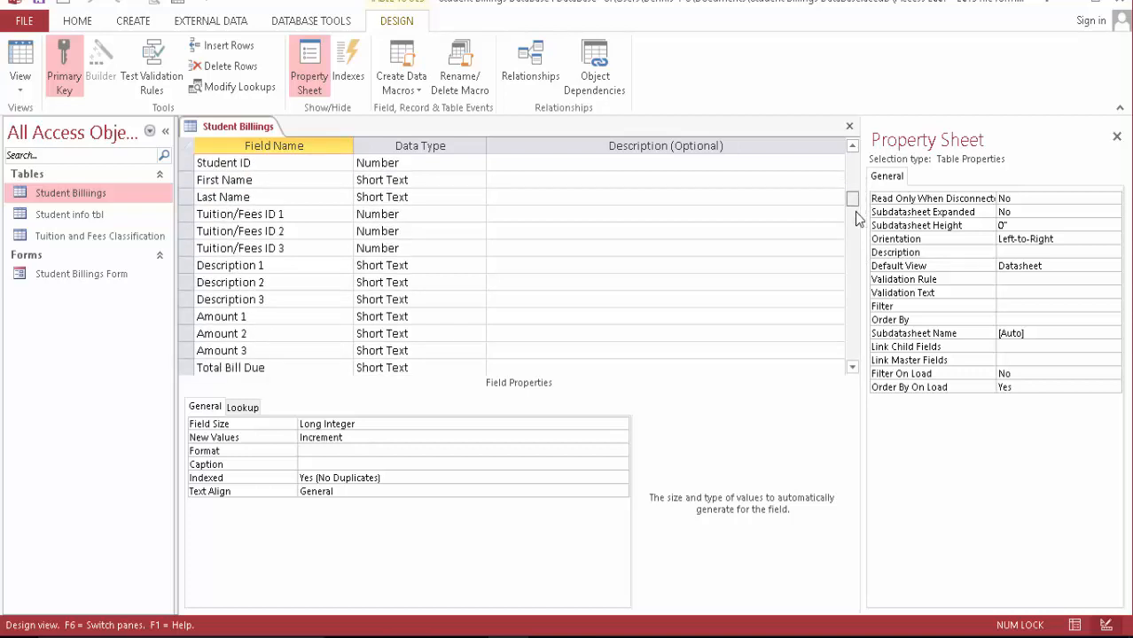
scroll(down, 3)
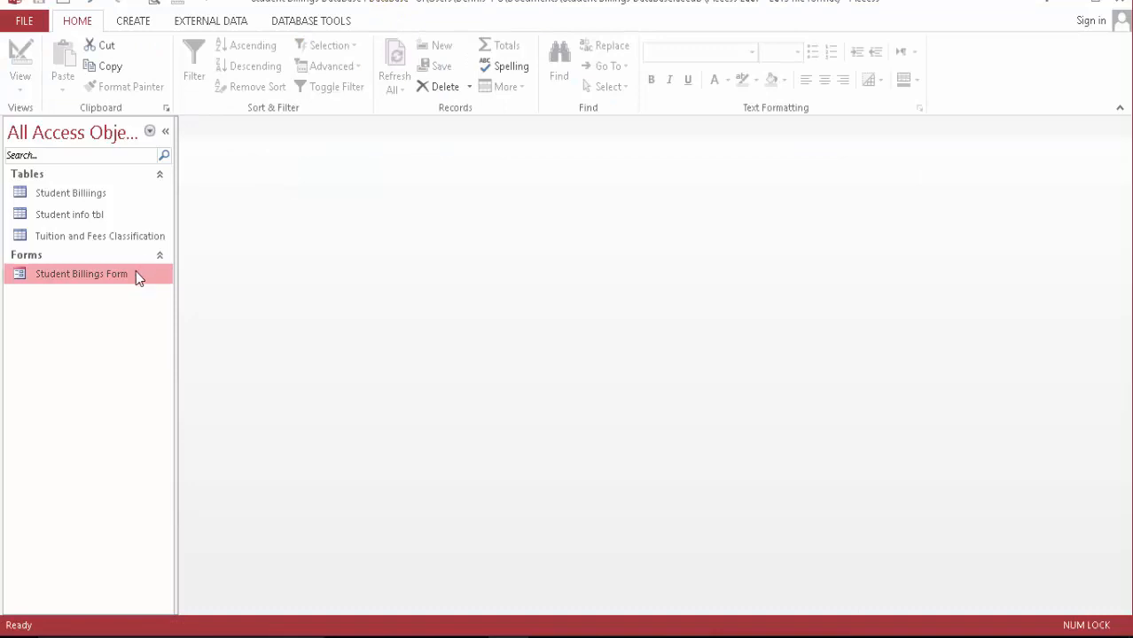
mouse_move(148, 271)
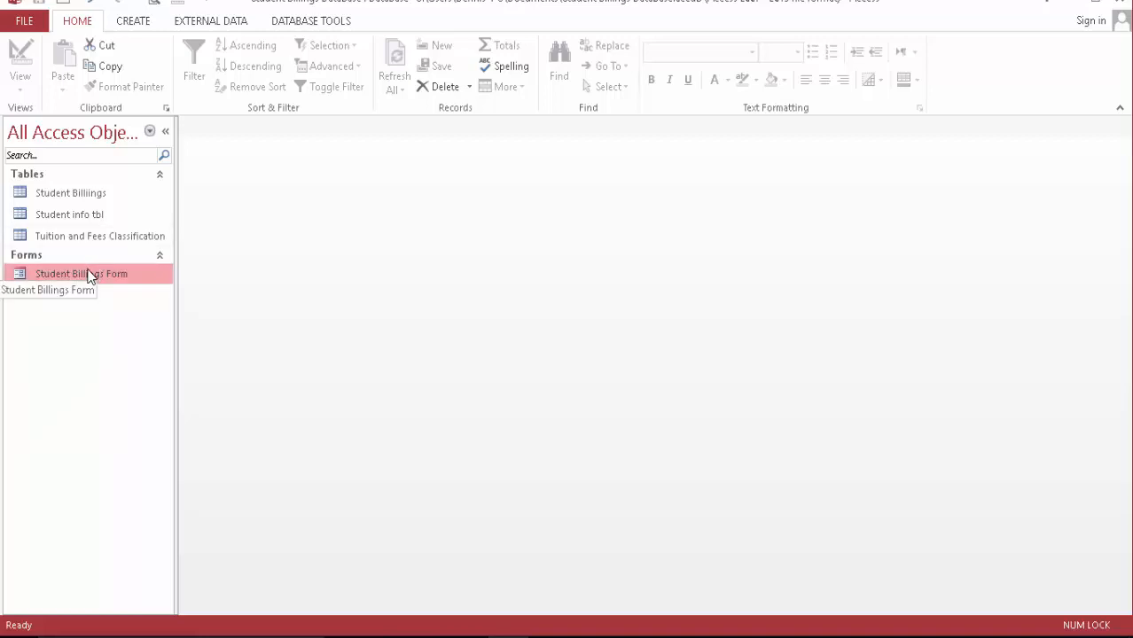
double_click(81, 273)
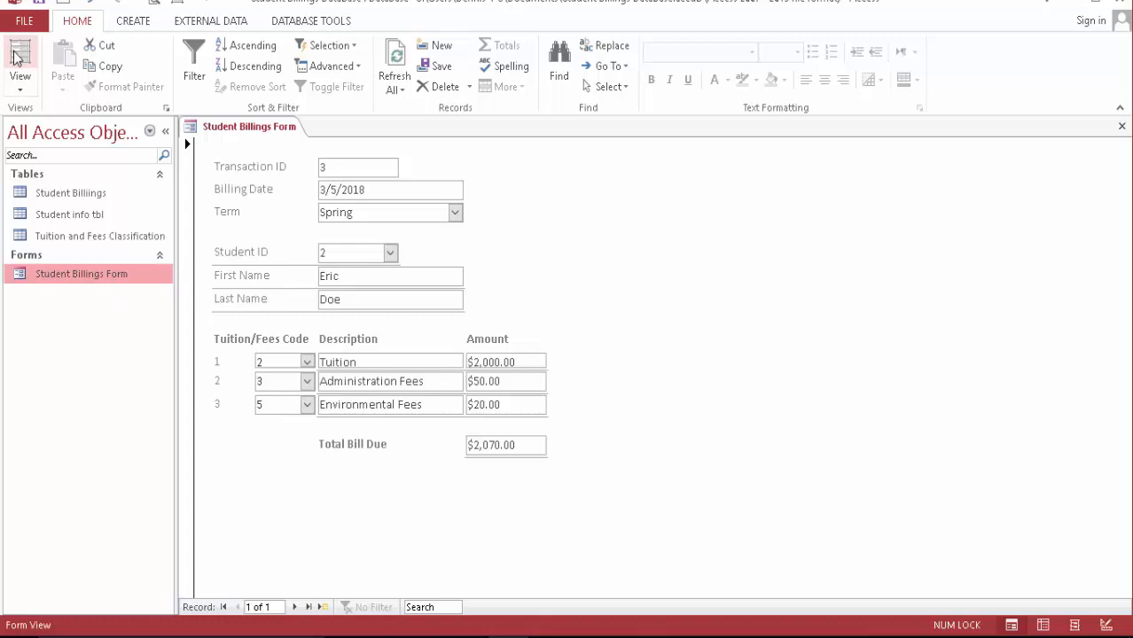
Inspect the First Name box's DLookUp Control Source in Layout View.
click(20, 62)
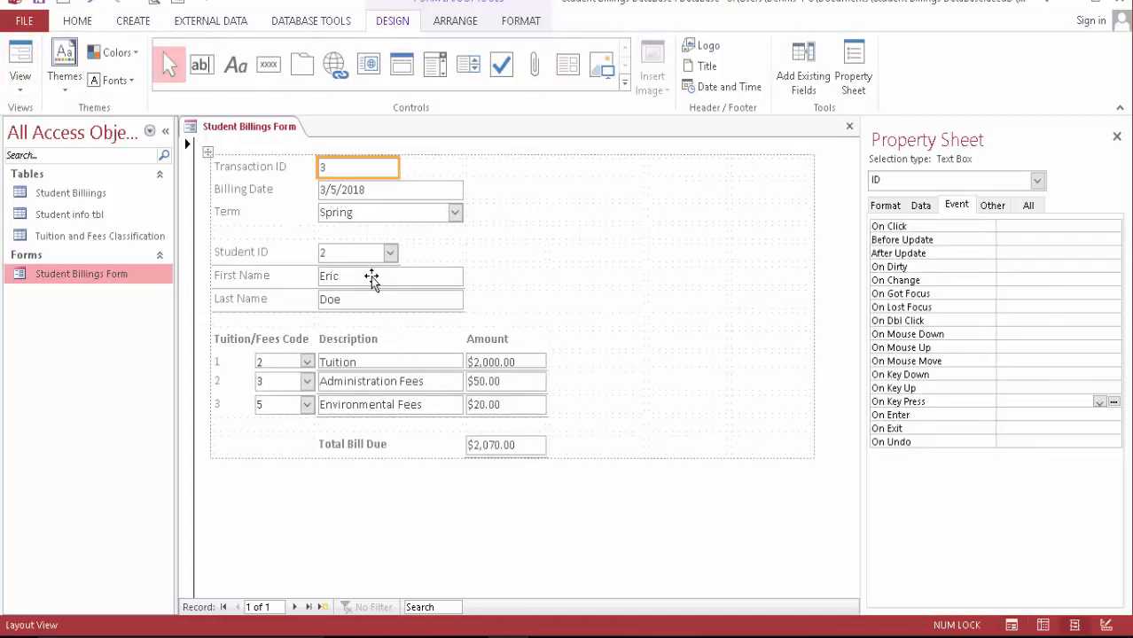
click(390, 276)
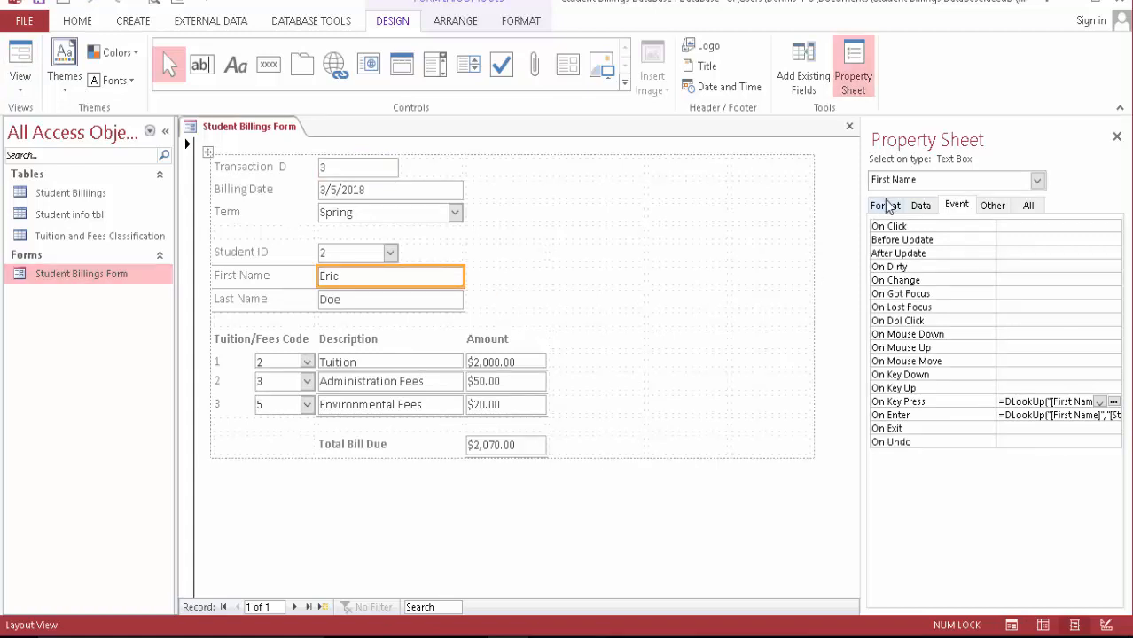
click(886, 205)
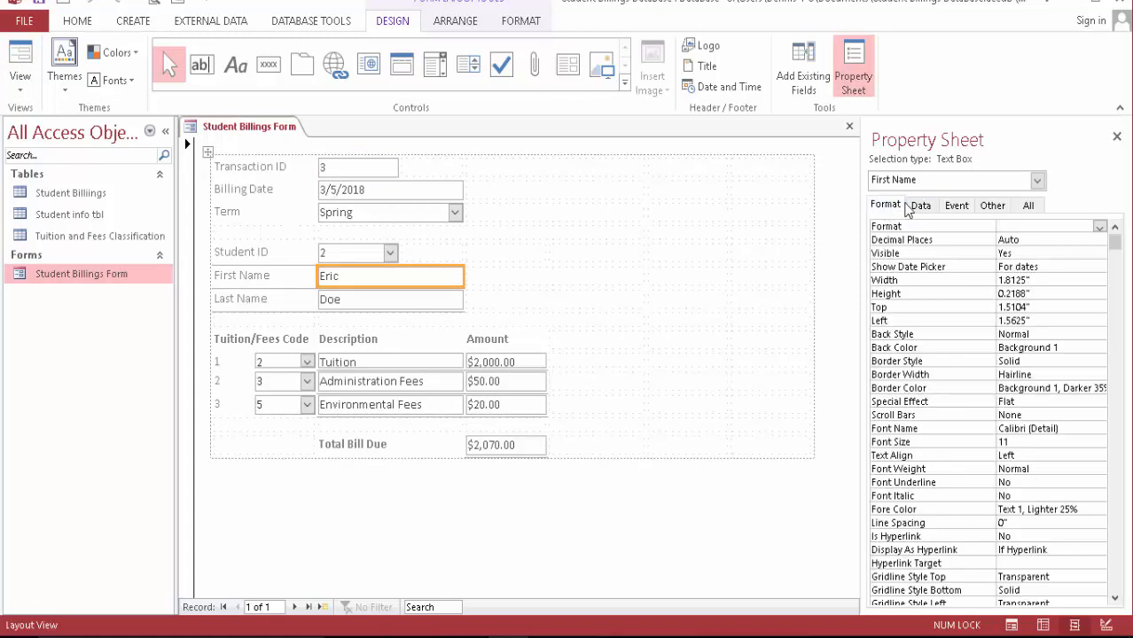
click(920, 205)
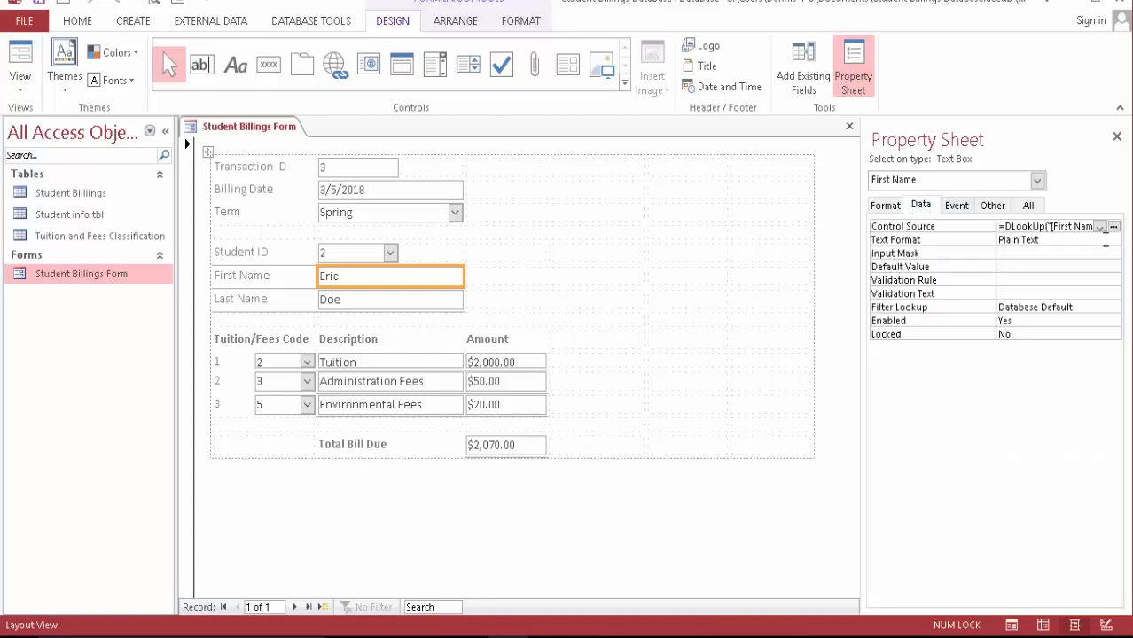
click(1114, 226)
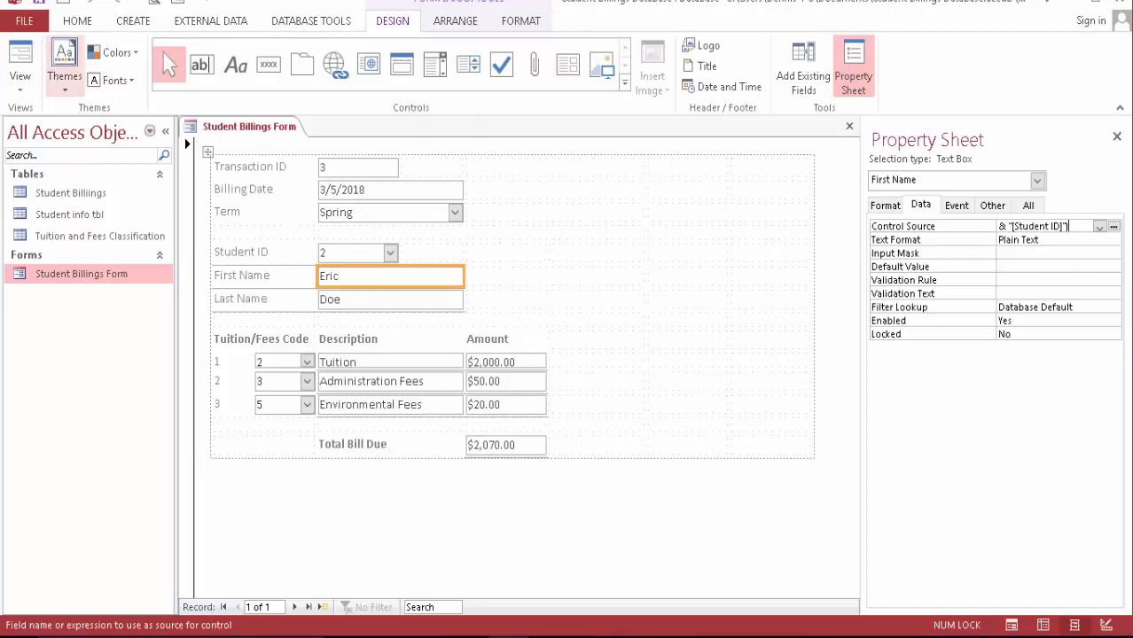
Back in Form View, pick Student ID 1 to show Dennis Stennis's $2,070.00 bill.
click(77, 21)
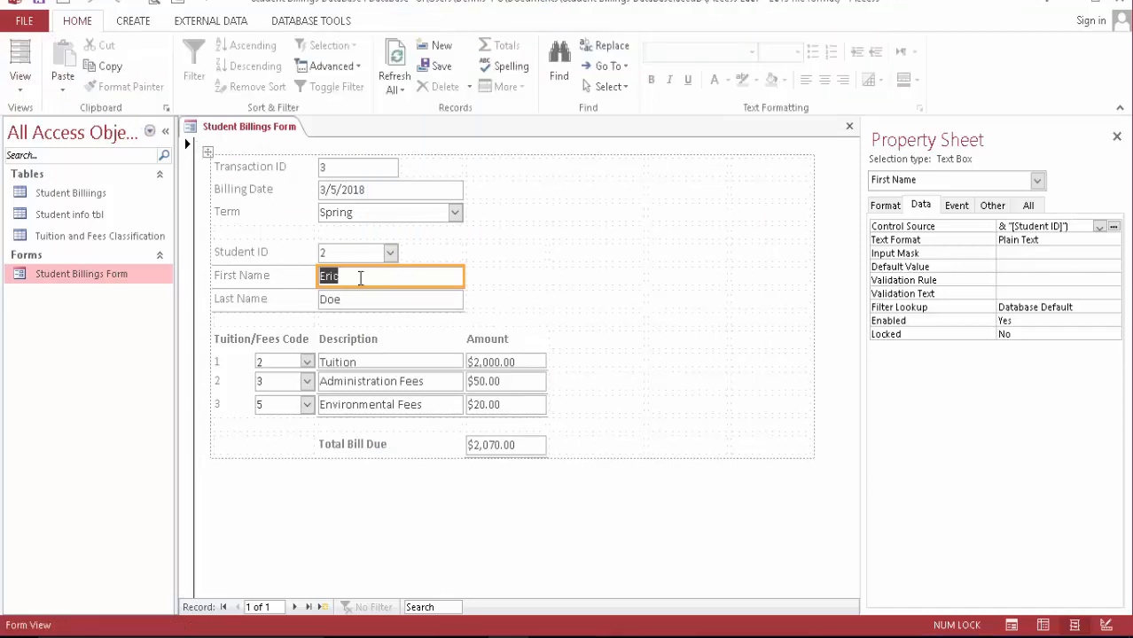
click(388, 252)
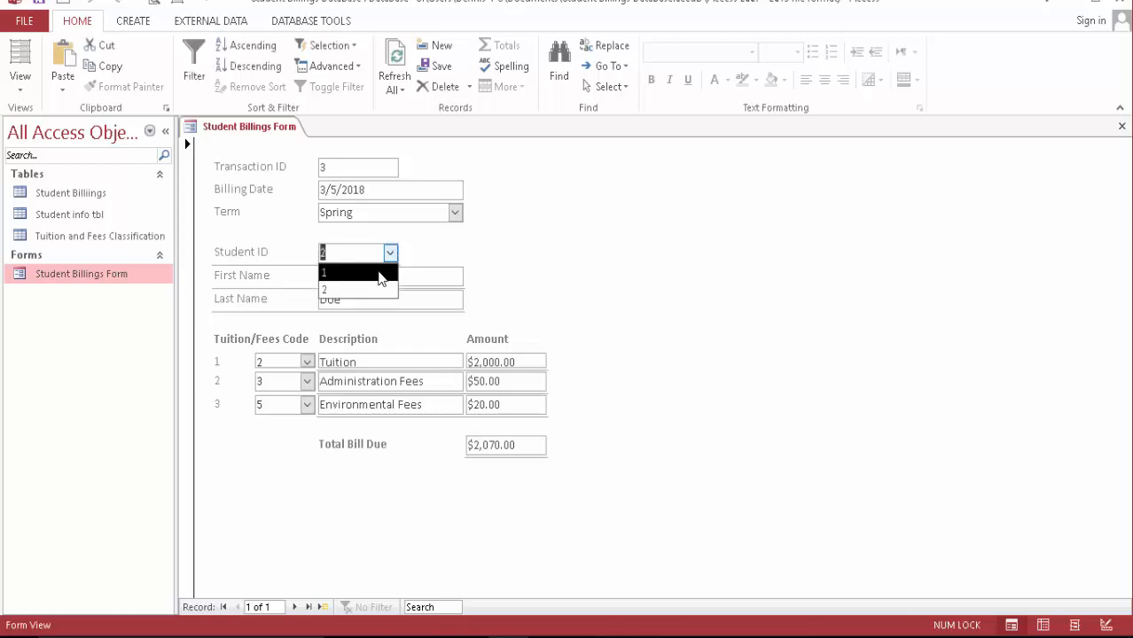
click(324, 273)
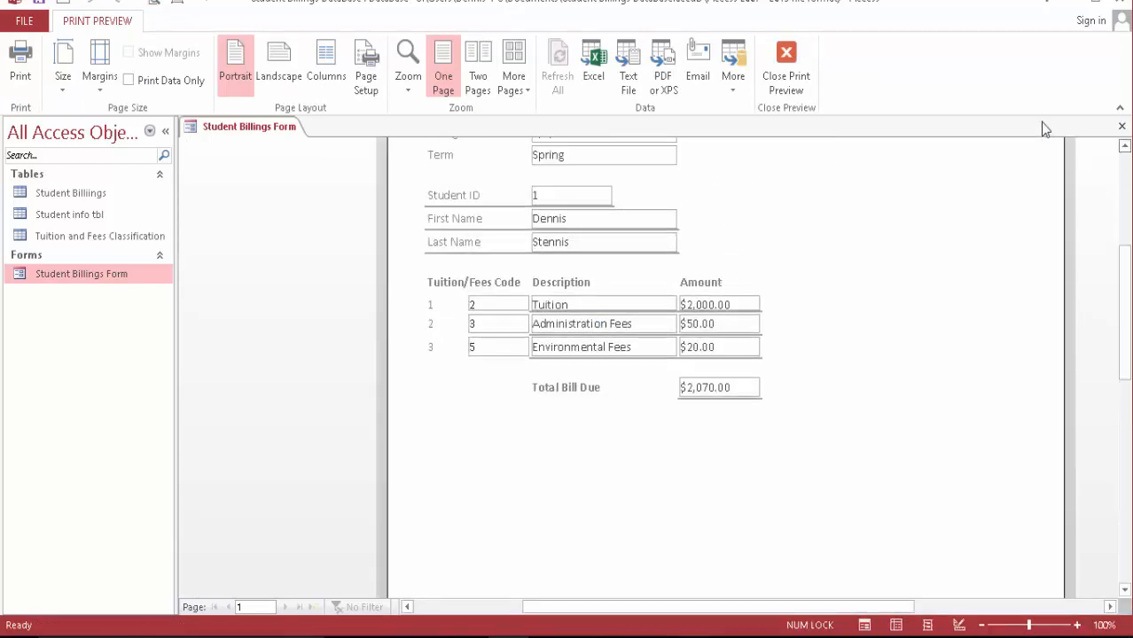
mouse_move(629, 305)
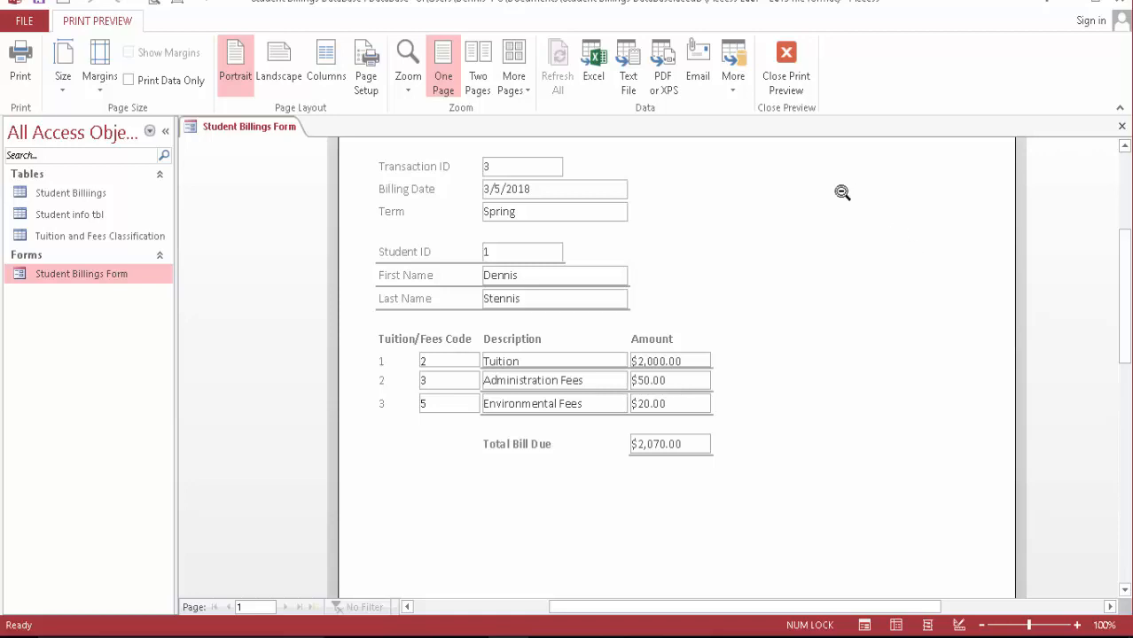
mouse_move(814, 193)
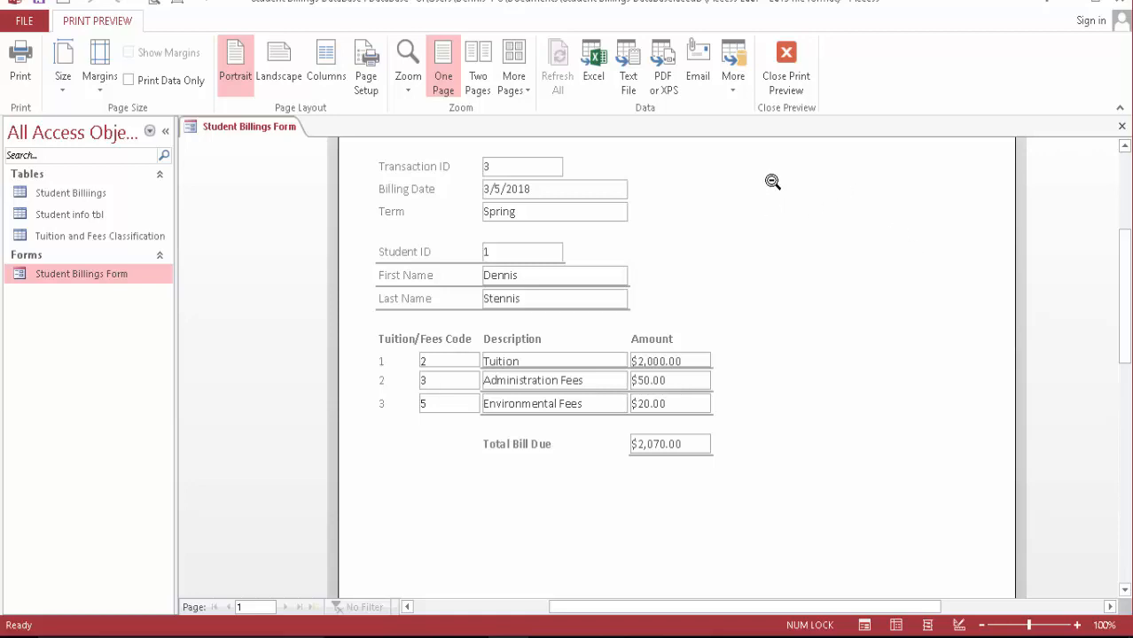
mouse_move(786, 66)
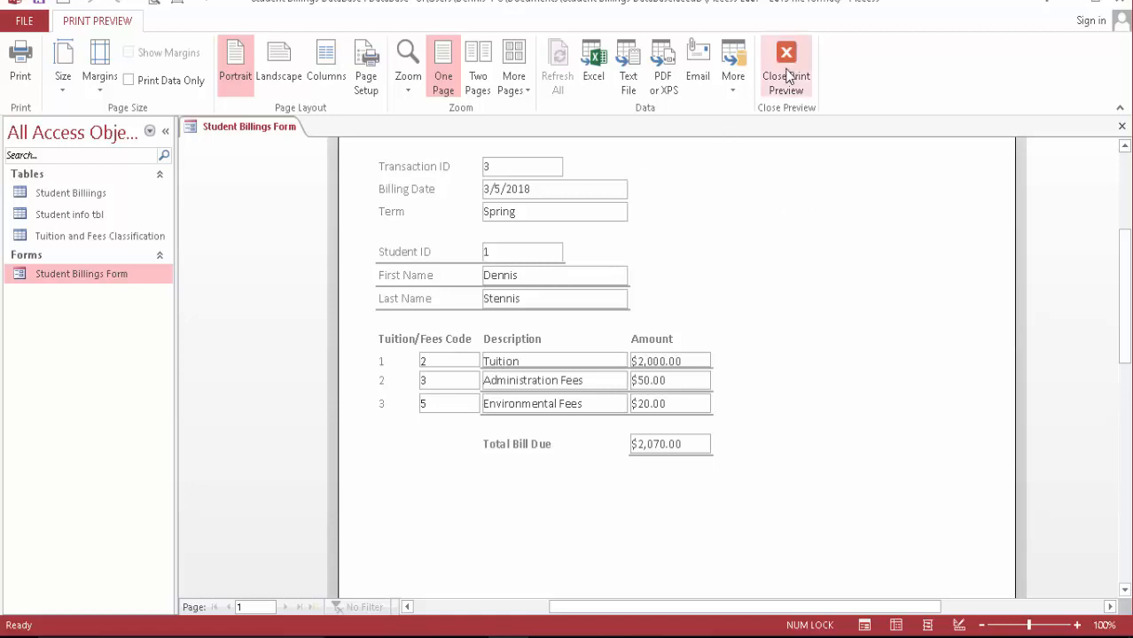
mouse_move(786, 67)
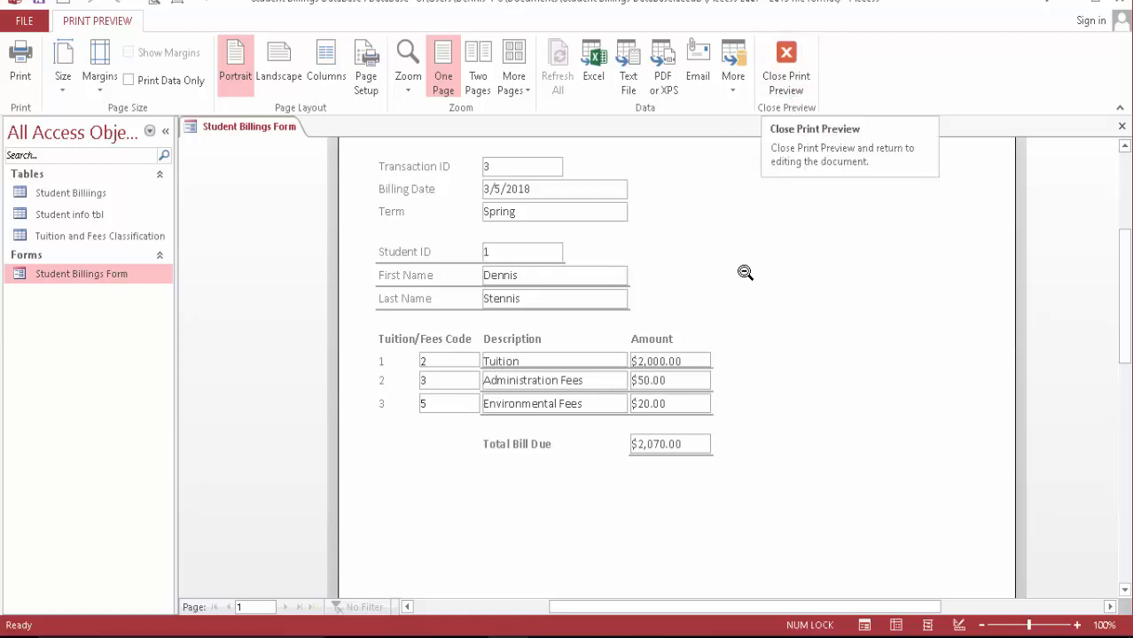
mouse_move(745, 272)
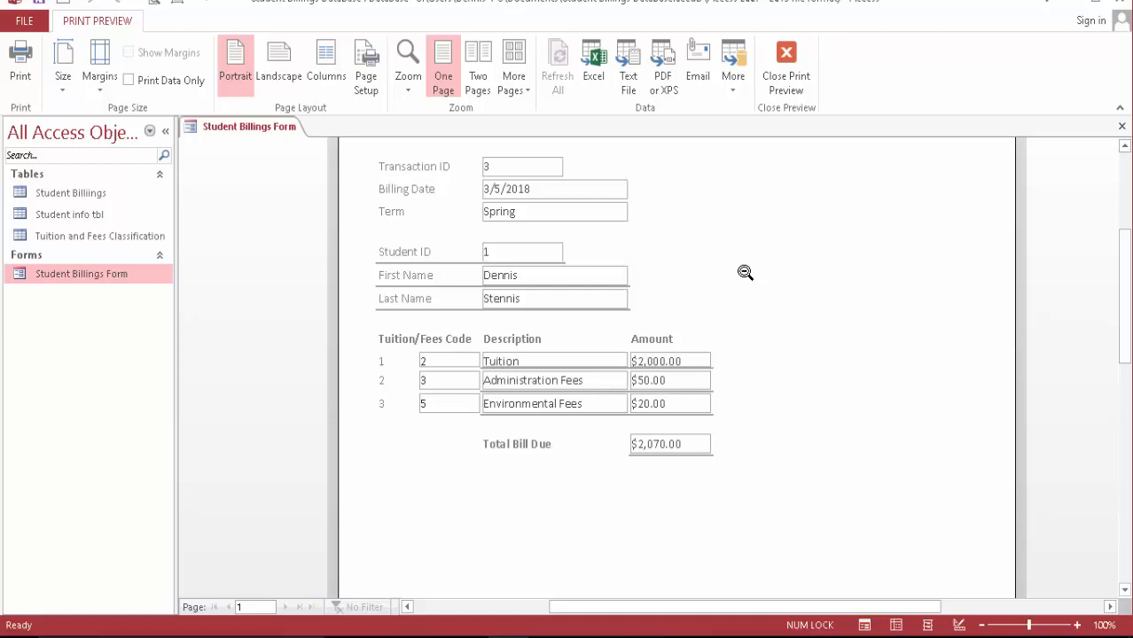
mouse_move(721, 331)
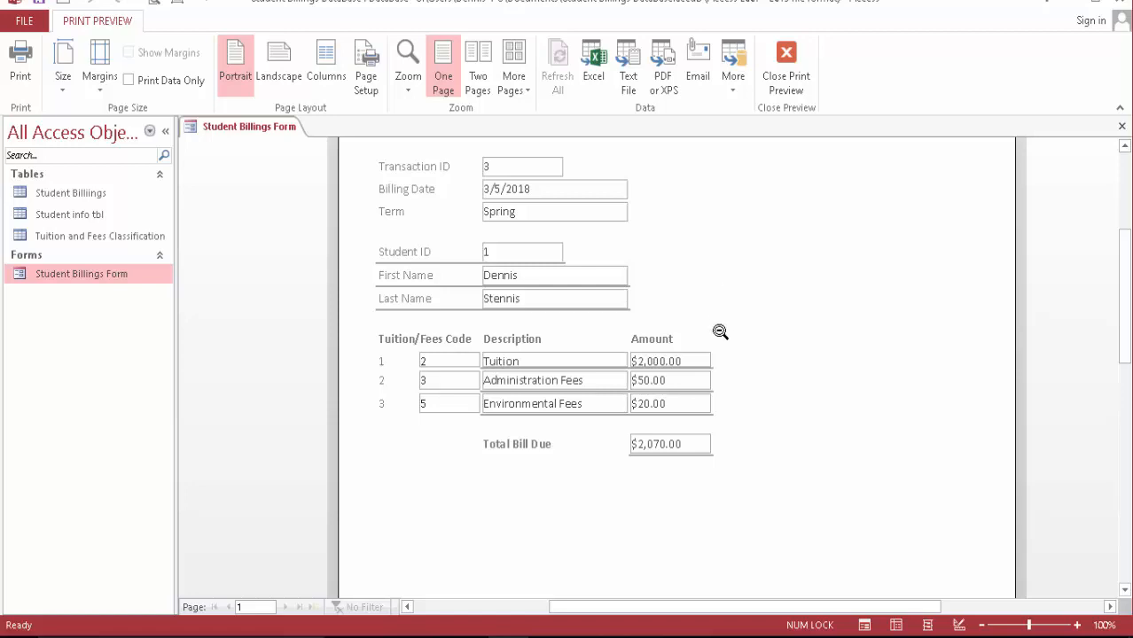